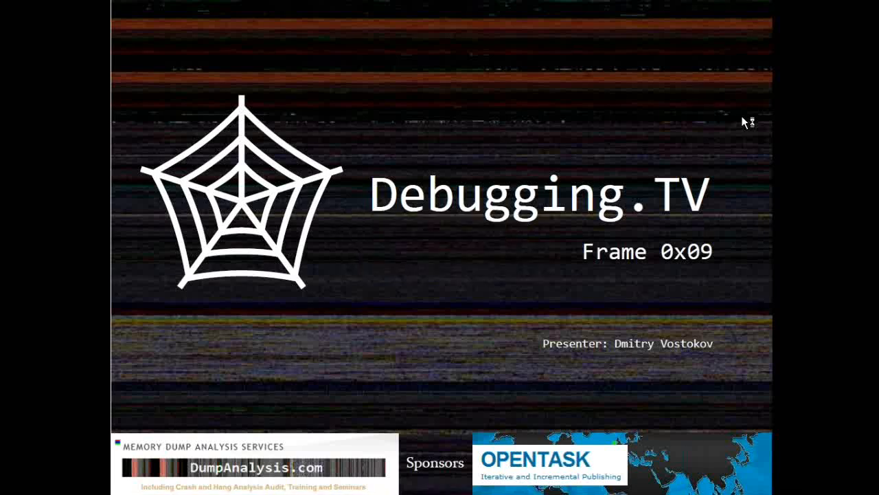
pyautogui.moveTo(768, 320)
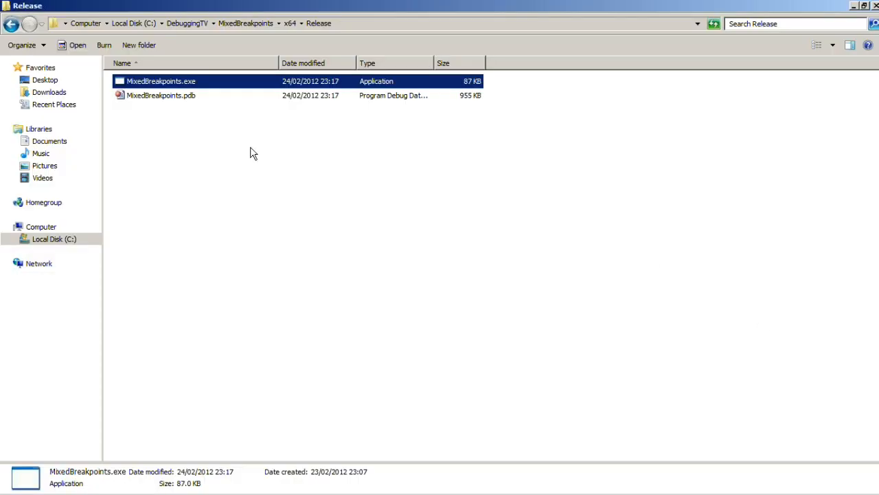
# Launch MixedBreakpoints.exe from Explorer and trigger its crash.
pyautogui.doubleClick(161, 81)
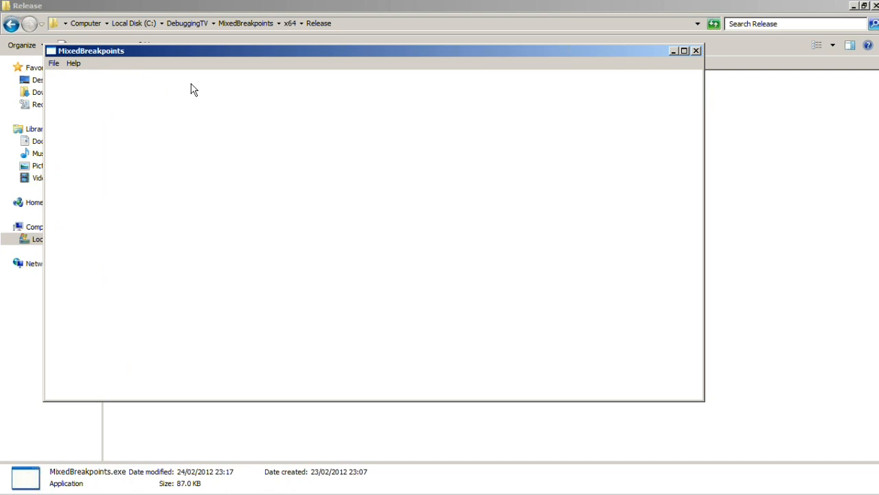
pyautogui.click(54, 64)
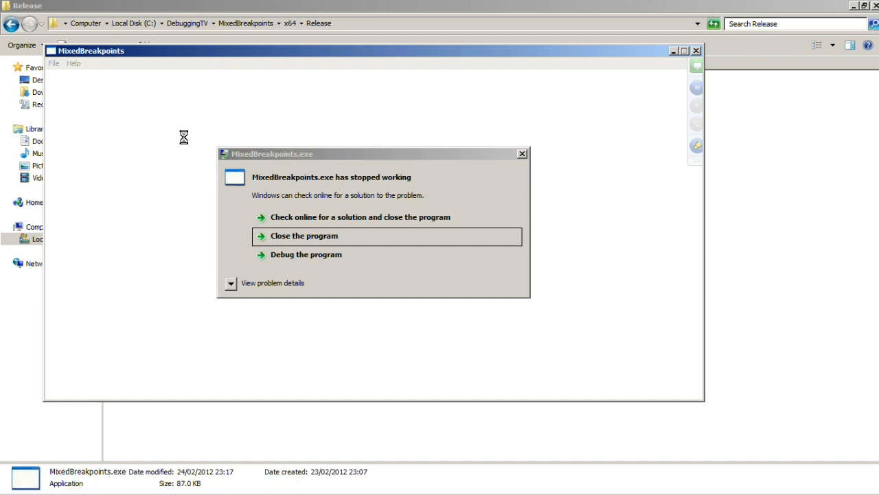
pyautogui.click(17, 480)
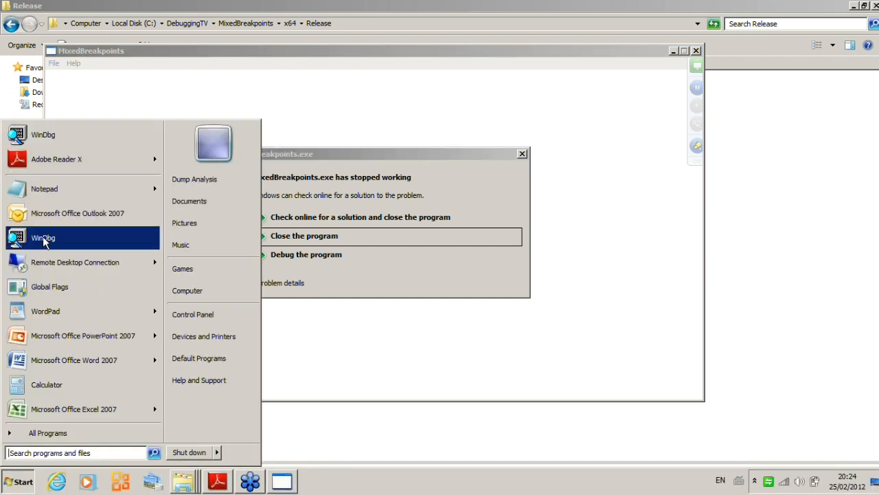
# Attach WinDbg to 3464 MixedBreakpoints.exe, declining to save workspace information.
pyautogui.click(43, 237)
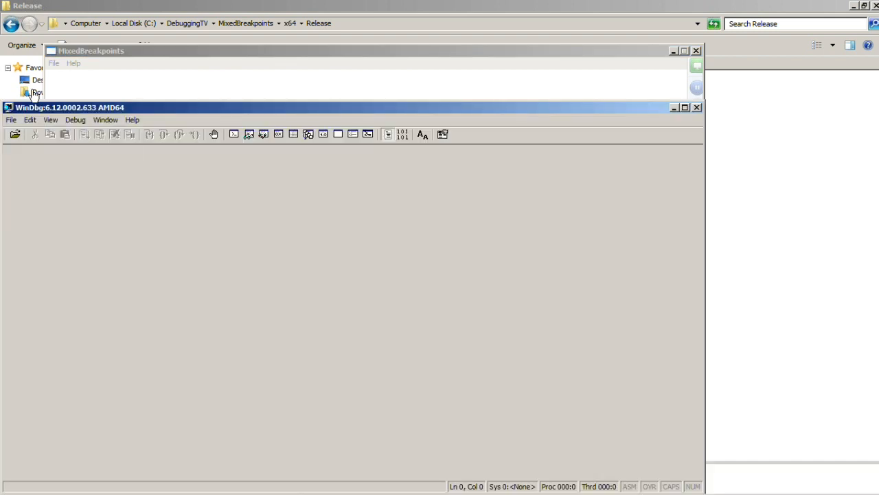
pyautogui.click(11, 119)
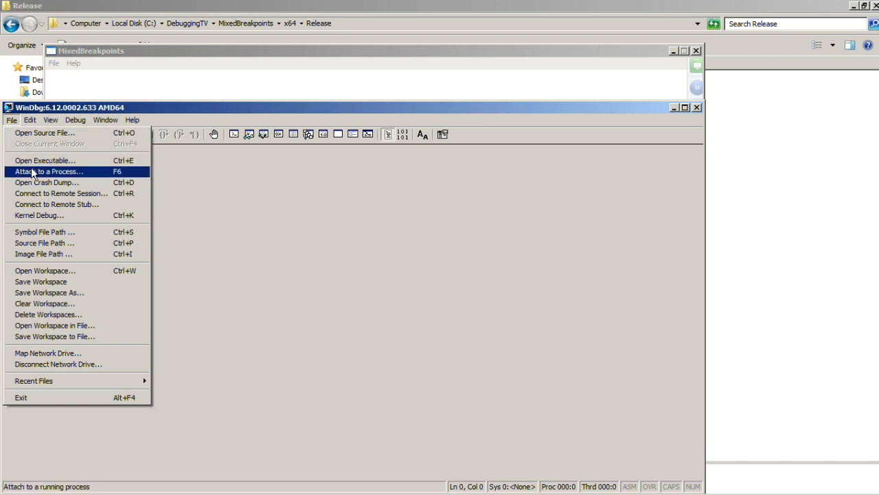
pyautogui.click(48, 171)
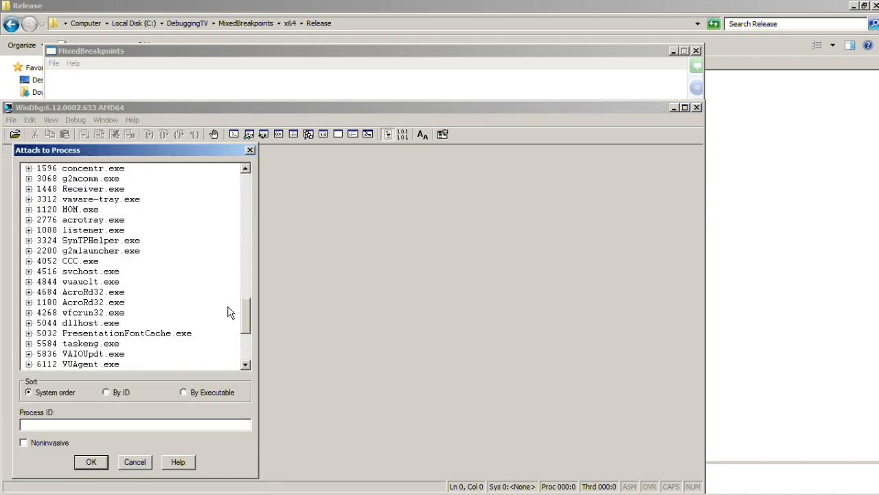
pyautogui.click(101, 343)
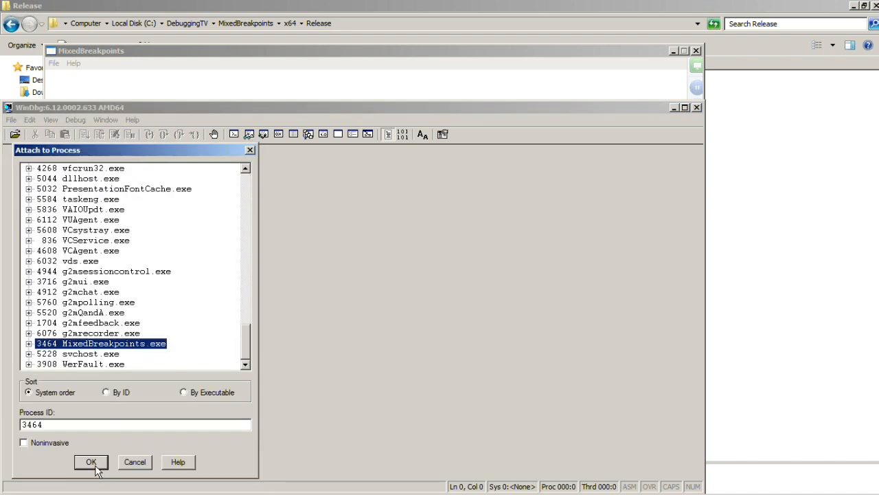
pyautogui.click(91, 462)
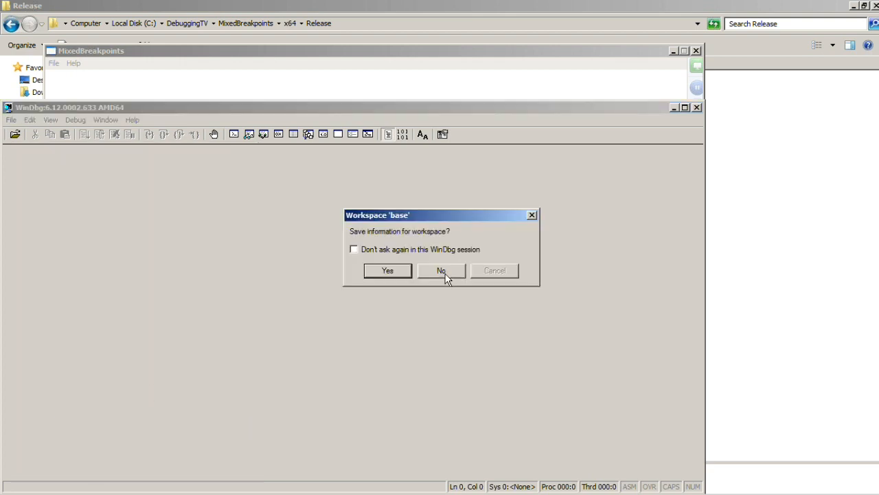
pyautogui.click(441, 270)
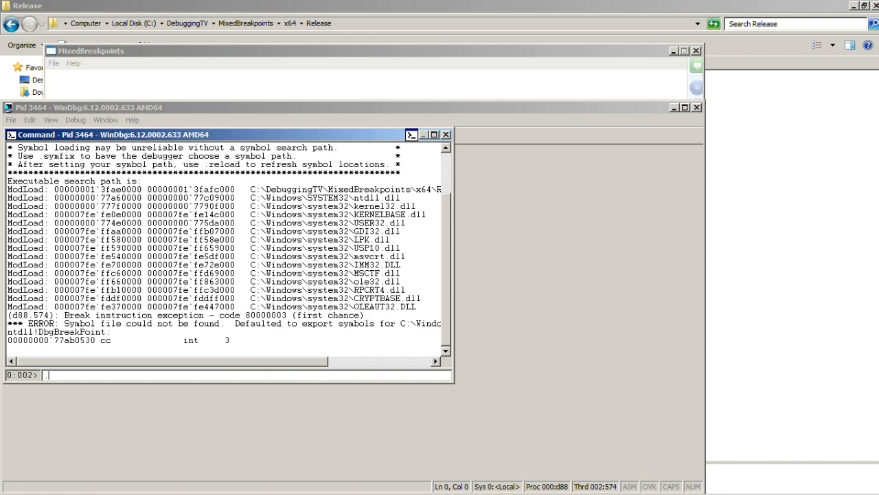
# Run .symfix c:\mss, .reload and ~*k to show every thread's call stack.
pyautogui.write('.suym')
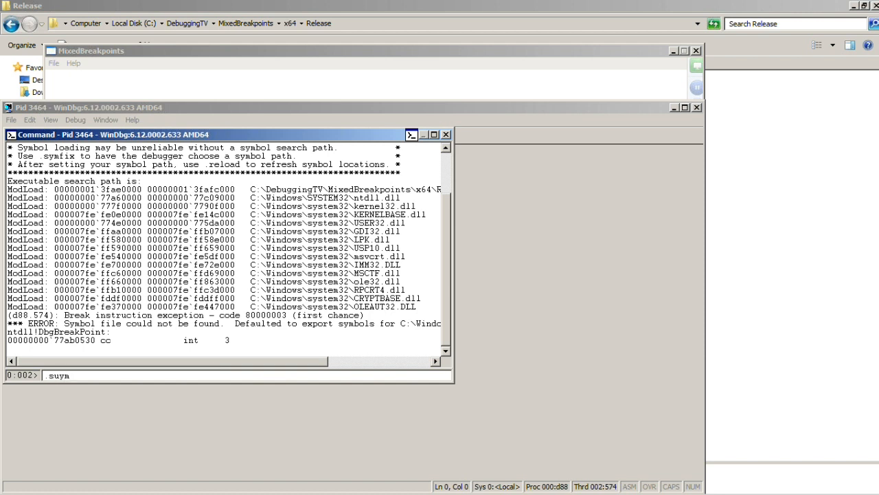
pyautogui.write('.symfix')
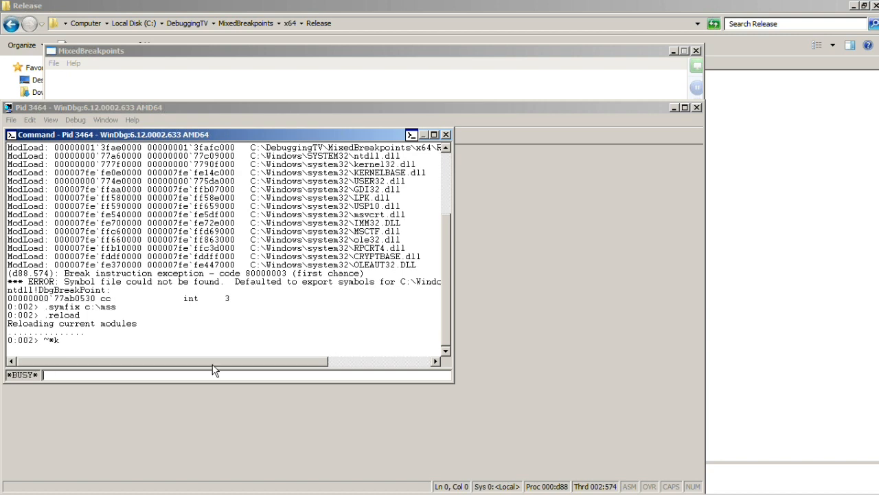
pyautogui.press('Return')
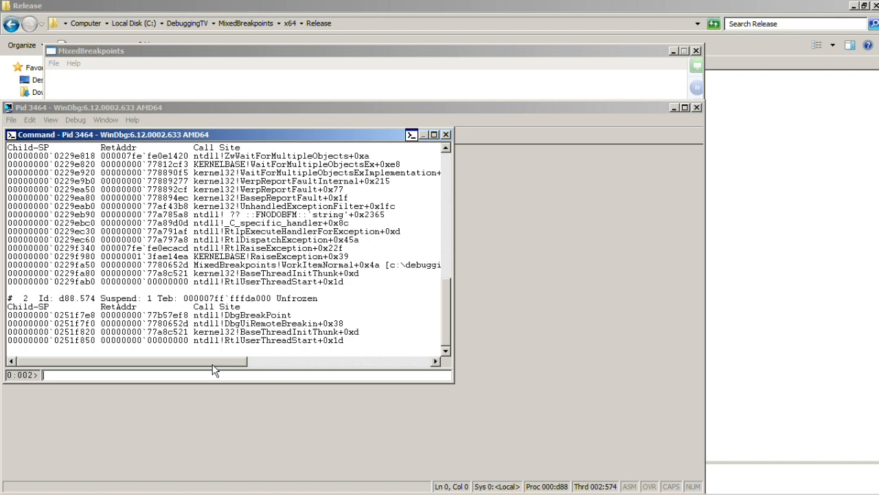
pyautogui.scroll(-3)
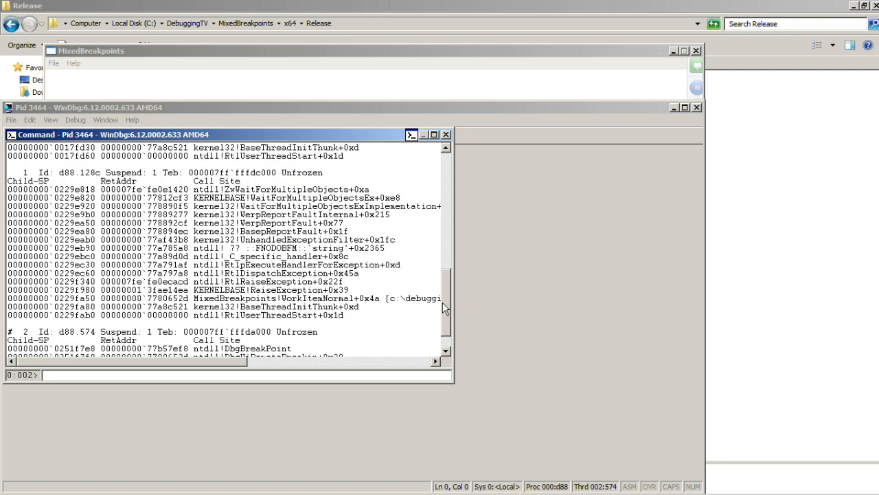
pyautogui.moveTo(6, 172); pyautogui.dragTo(357, 264)
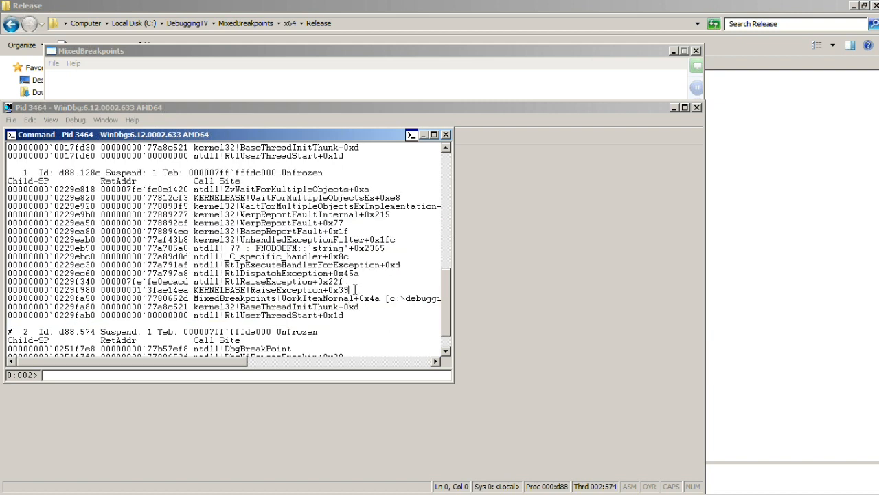
# Disassemble the RaiseException return address with 'u' and select the mov writing to Controller.
pyautogui.doubleClick(272, 290)
pyautogui.write('00000001`3fae14ea')
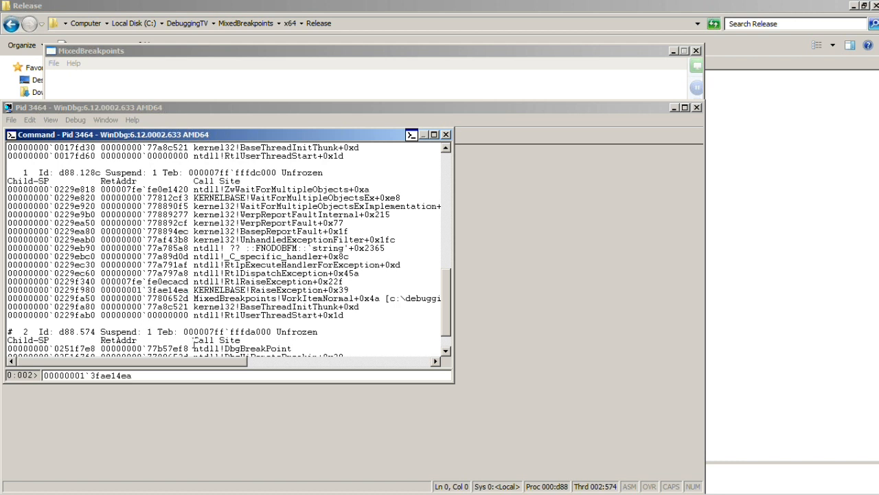
pyautogui.write('u')
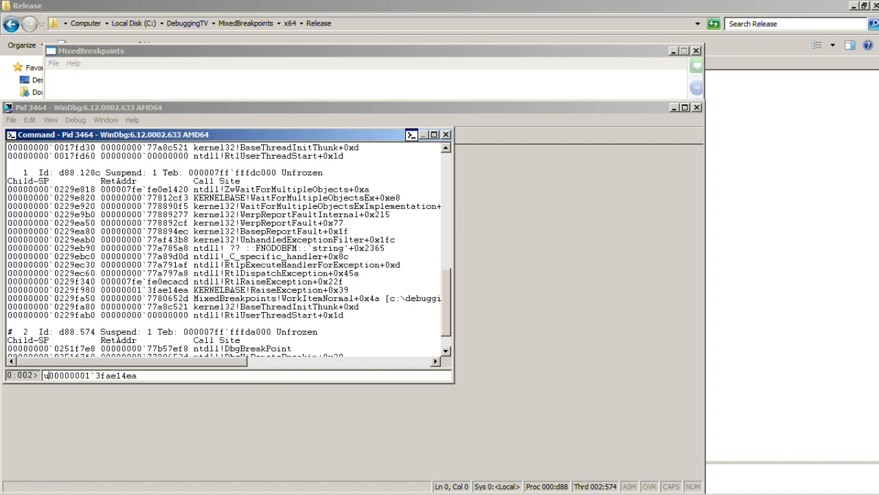
pyautogui.press('Return')
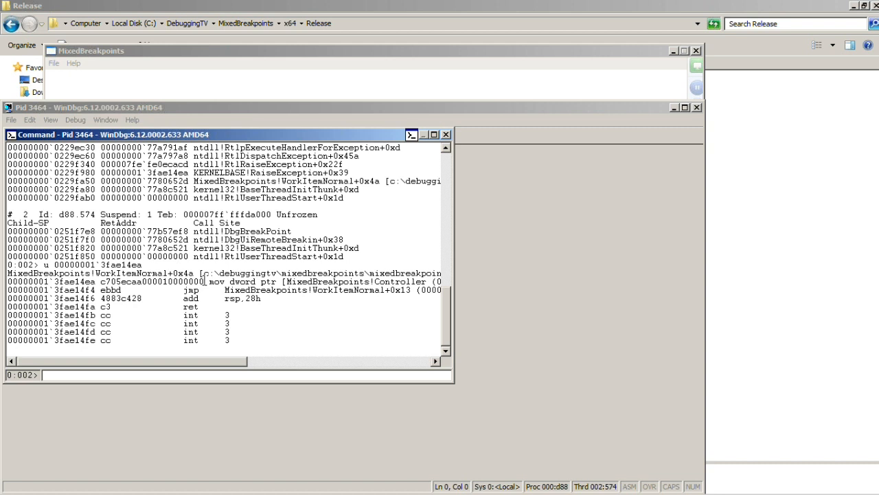
pyautogui.moveTo(206, 282); pyautogui.dragTo(364, 282)
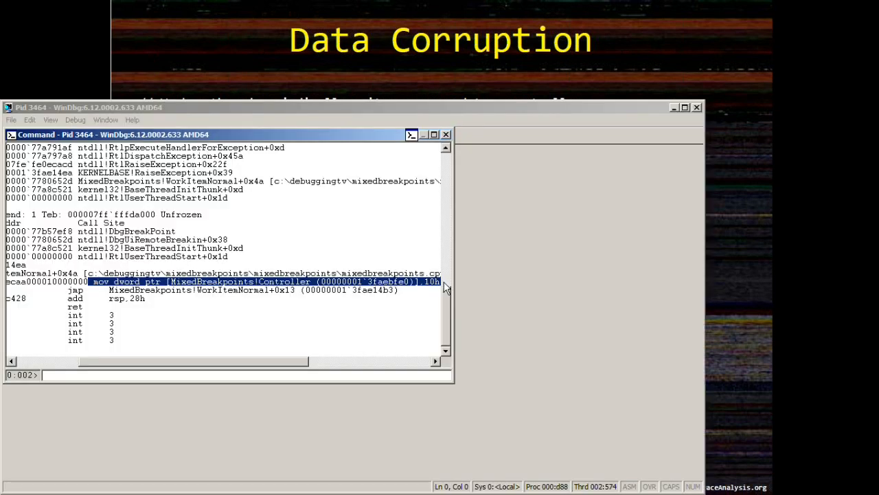
pyautogui.moveTo(209, 367)
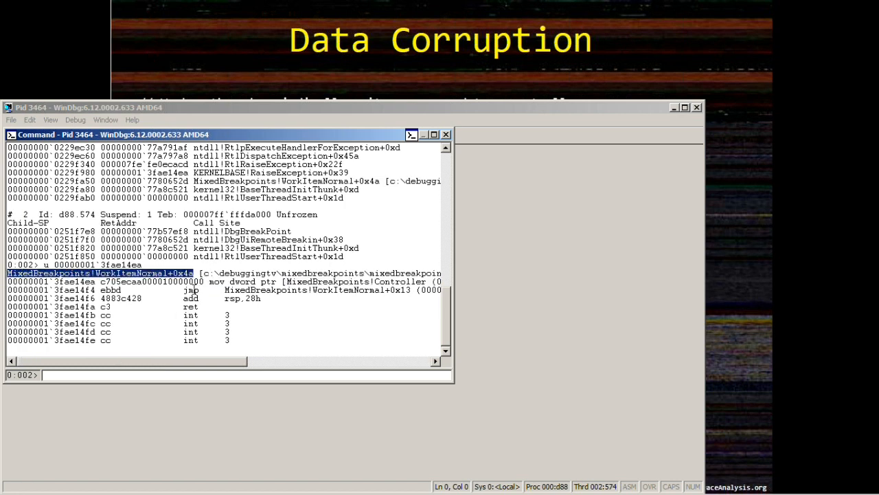
# Paste MixedBreakpoints!WorkItemNormal+0x4a into a blank Notepad document.
pyautogui.click(19, 480)
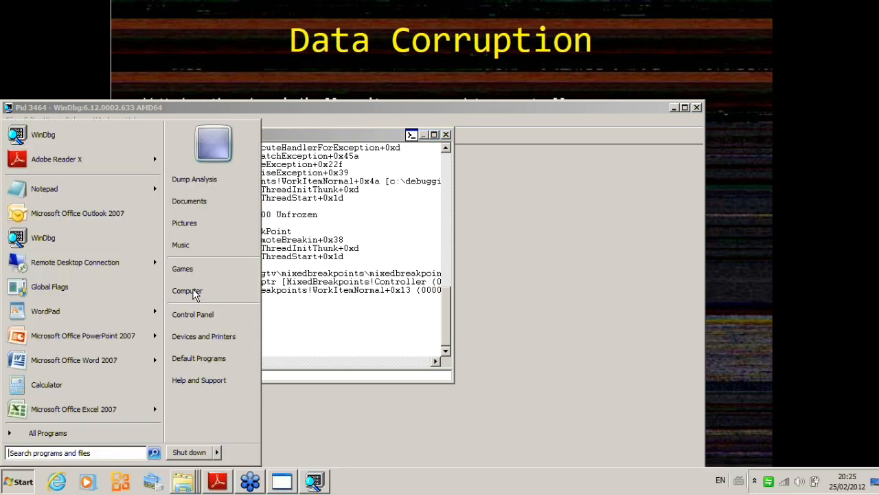
pyautogui.click(44, 188)
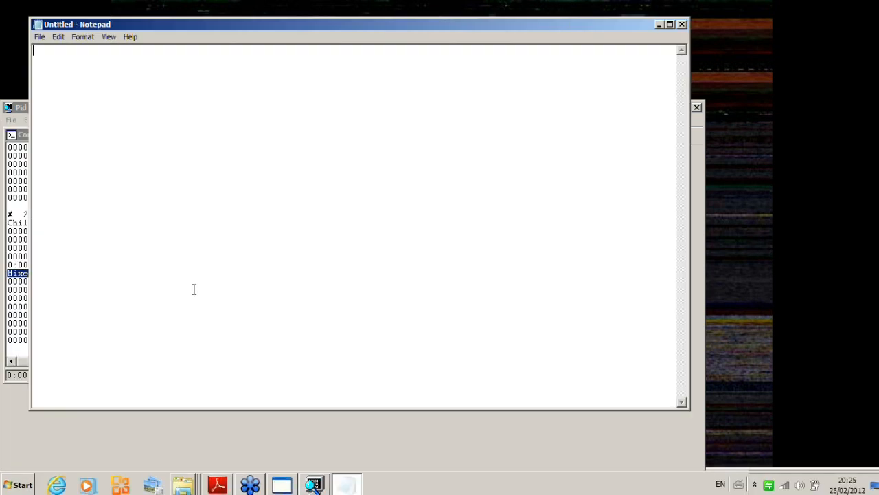
pyautogui.write('MixedBreakpoints!WorkItemNormal+0x4a')
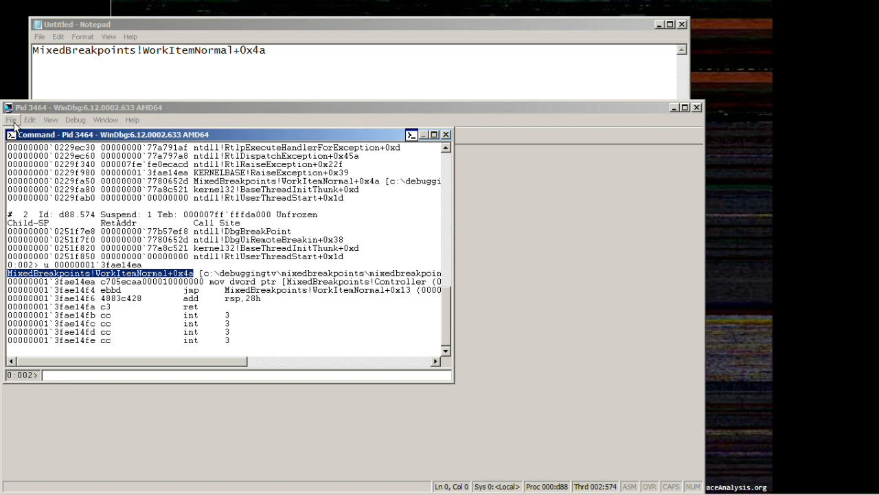
# Write the command window text to a file, entering the name 'Debugg'.
pyautogui.click(30, 119)
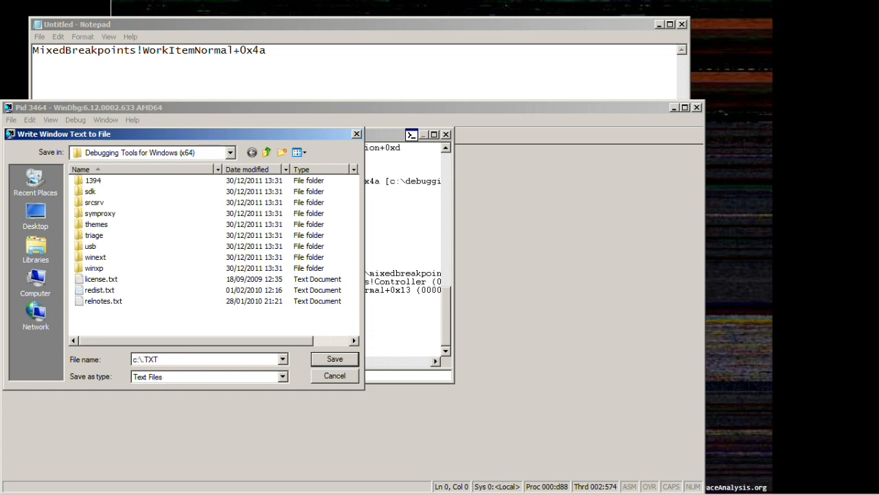
pyautogui.write('Debuggee not connected')
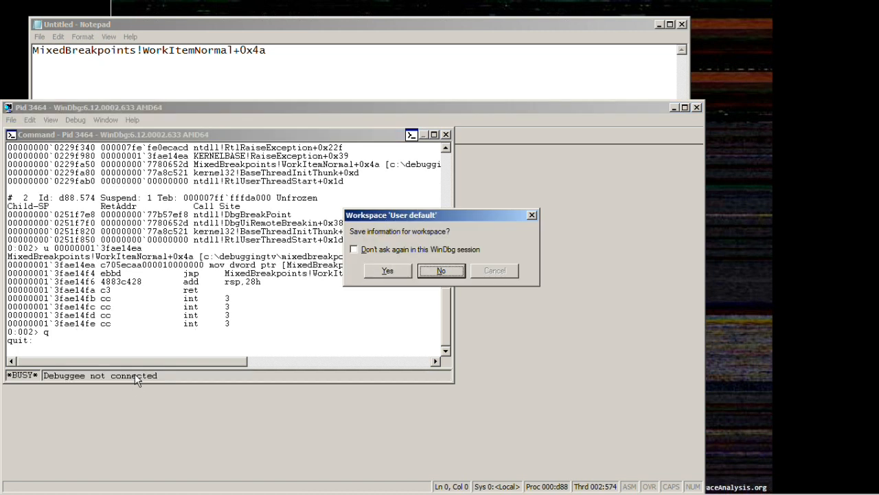
# Decline saving the 'User default' workspace so WinDbg exits.
pyautogui.click(442, 270)
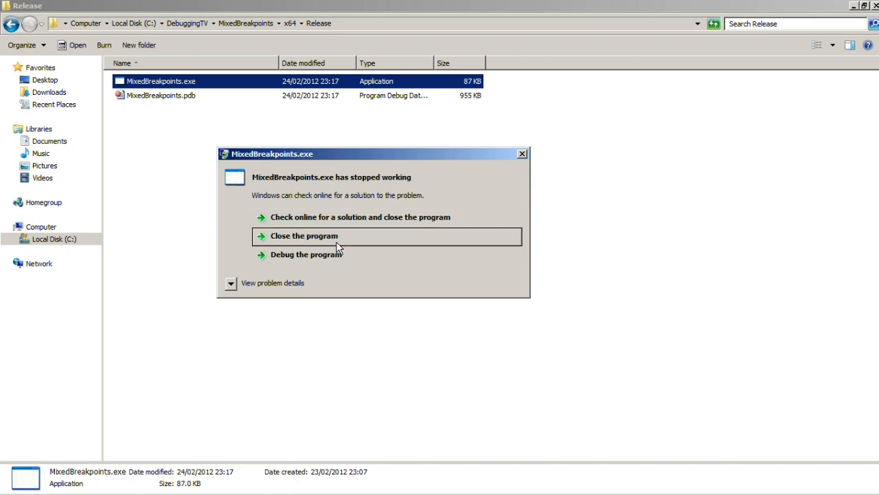
# Relaunch MixedBreakpoints.exe from the Release folder and switch back to WinDbg.
pyautogui.click(304, 236)
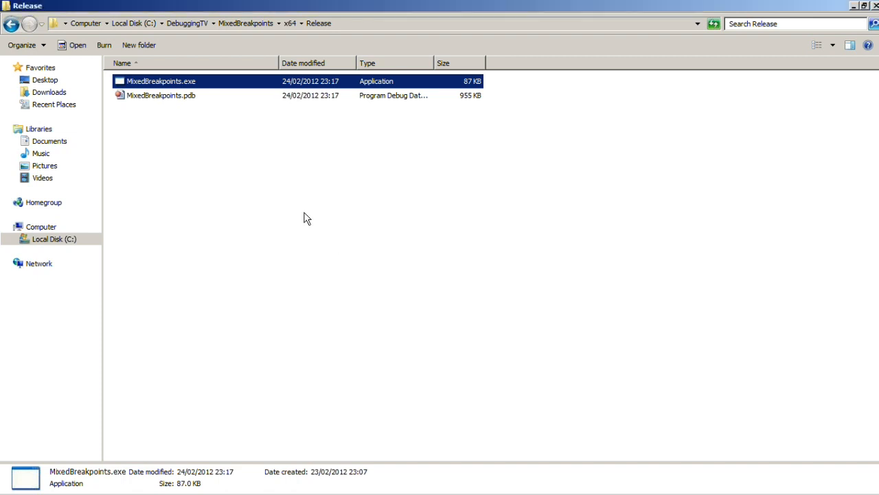
pyautogui.doubleClick(160, 80)
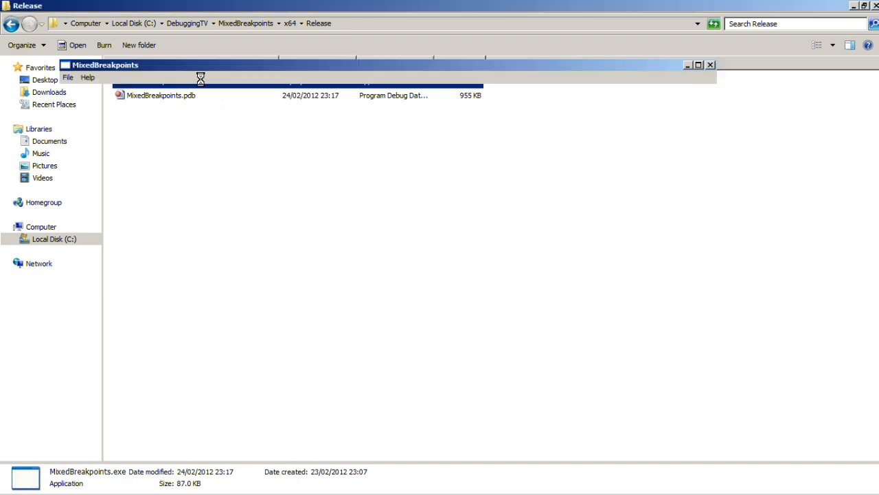
pyautogui.press('alt+tab')
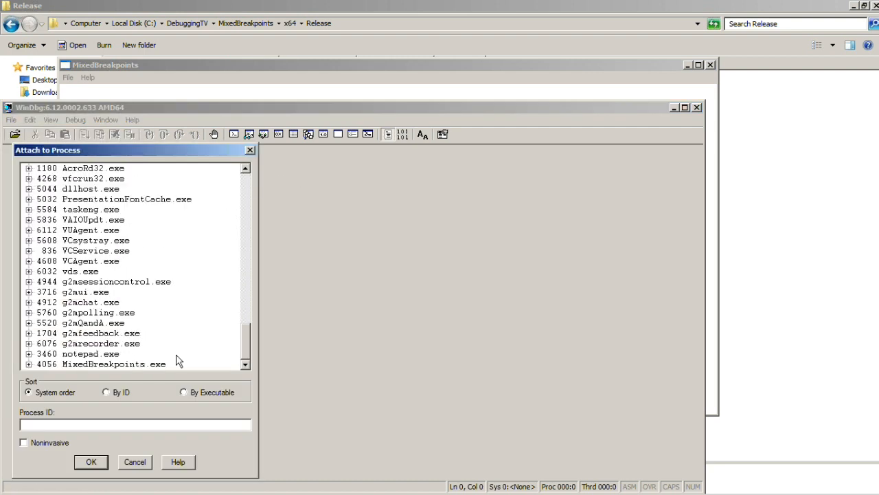
# Attach to 4056 MixedBreakpoints.exe from the process list.
pyautogui.click(114, 364)
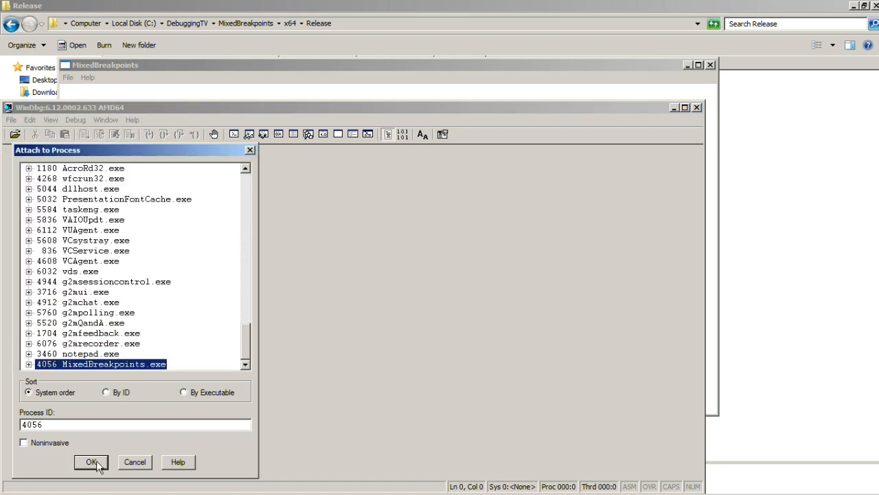
pyautogui.click(92, 462)
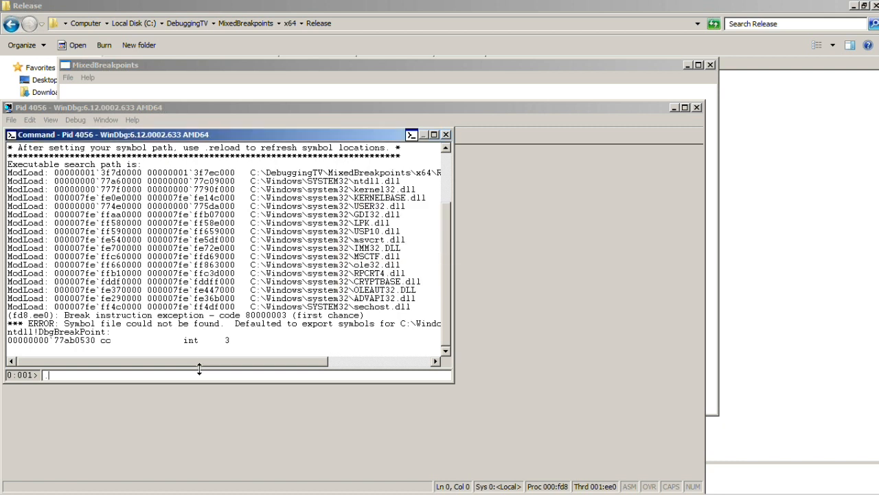
# Point symbols to the Microsoft server cached in c:\mss and reload modules.
pyautogui.write('.symfix')
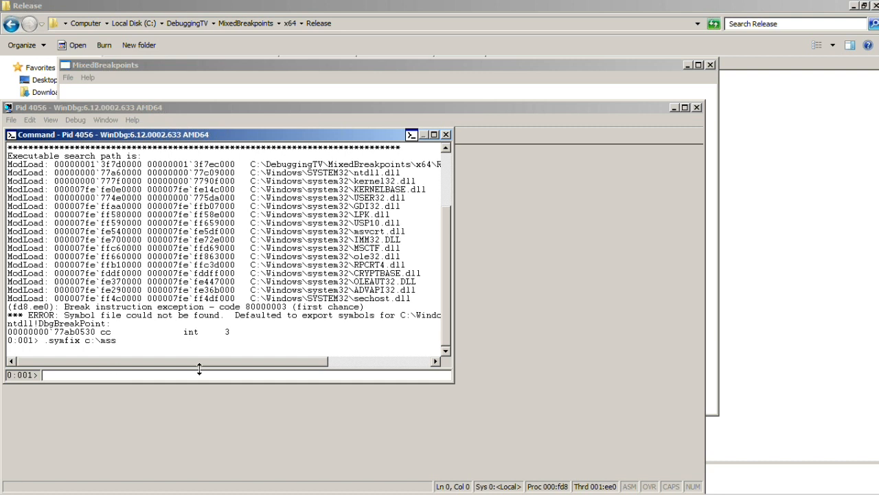
pyautogui.write('.reload')
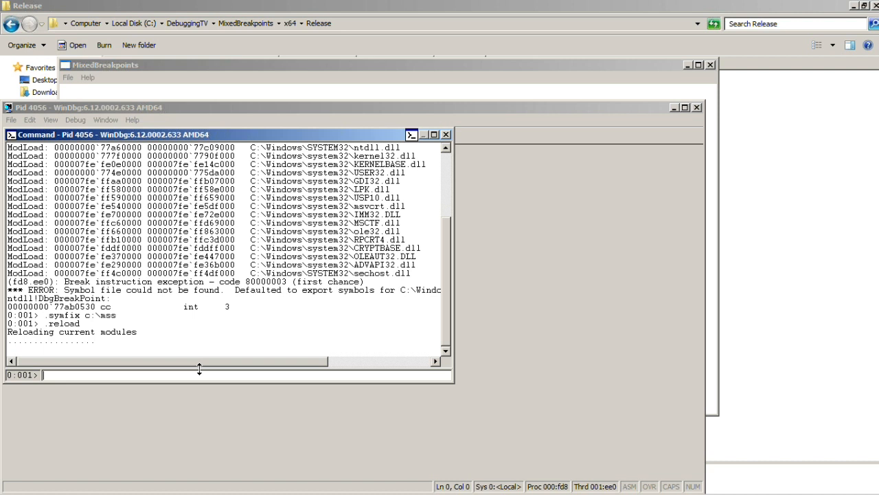
pyautogui.write('ba')
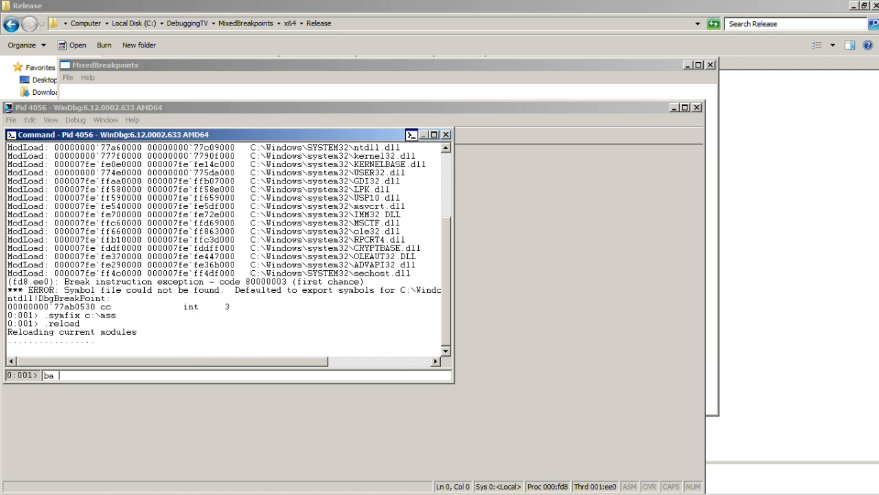
pyautogui.moveTo(199, 369)
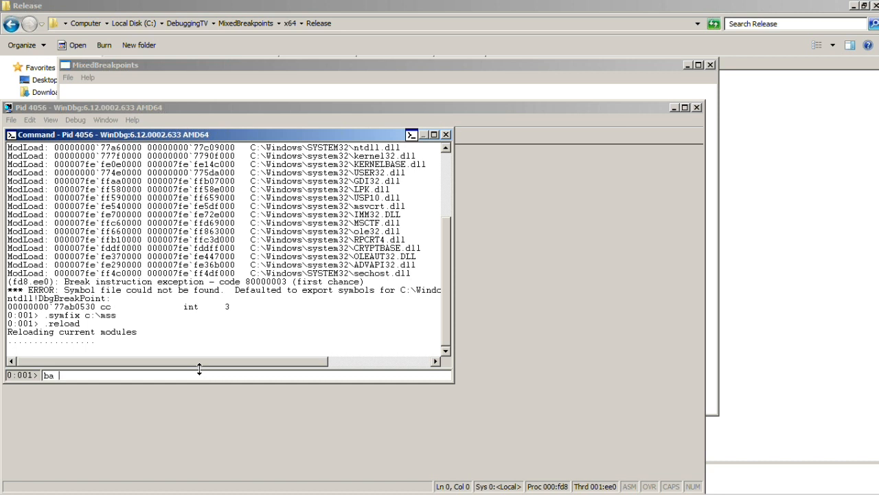
# Set a 4-byte write breakpoint on Controller (ba w4 Controller) and list breakpoints with bl.
pyautogui.write('w4')
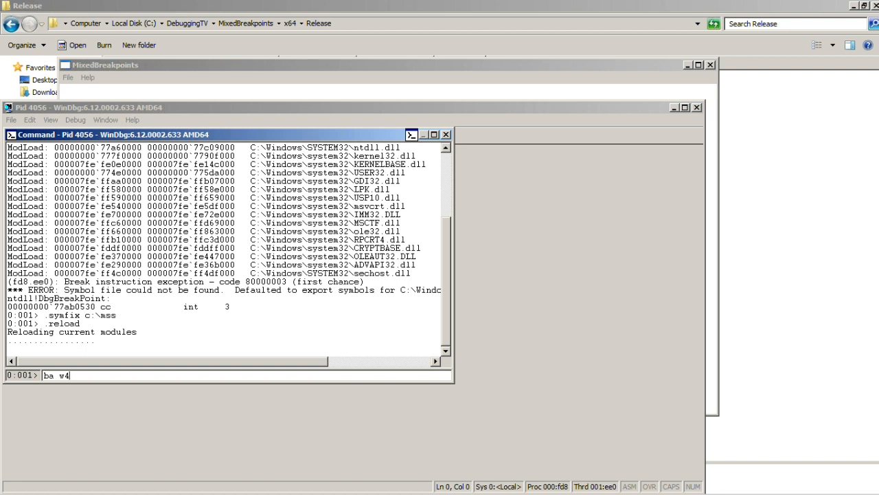
pyautogui.write('" "')
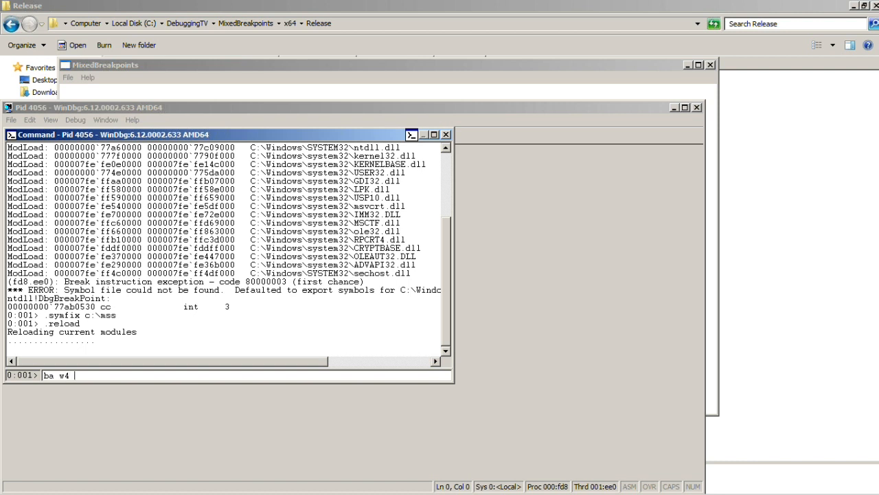
pyautogui.write('Controller')
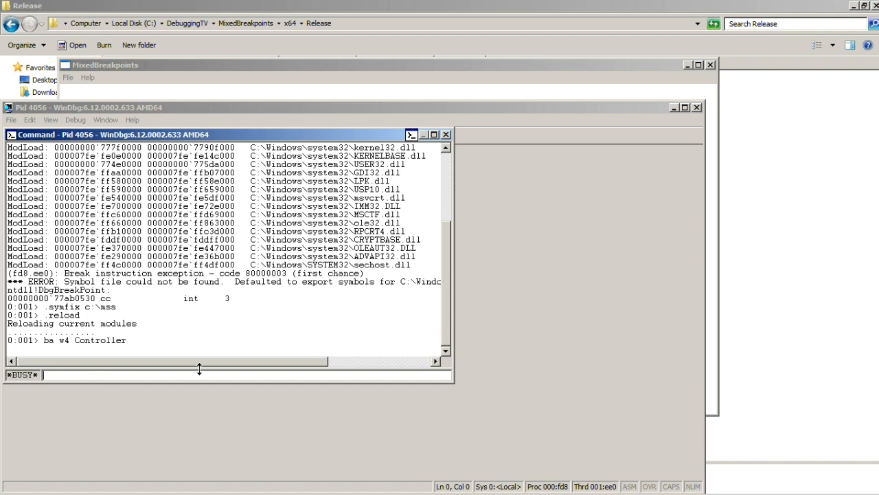
pyautogui.write('bl')
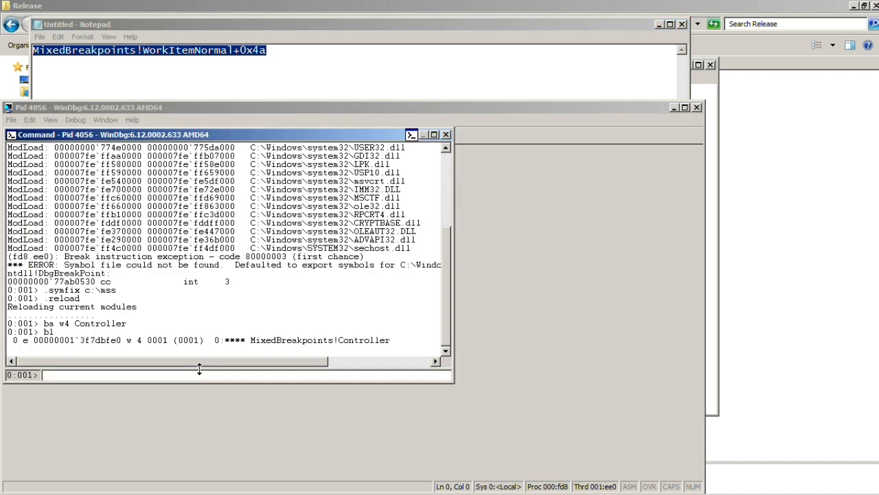
# Type a bp command whose action string "bd 0; t" disables breakpoint 0 and traces.
pyautogui.write('bp')
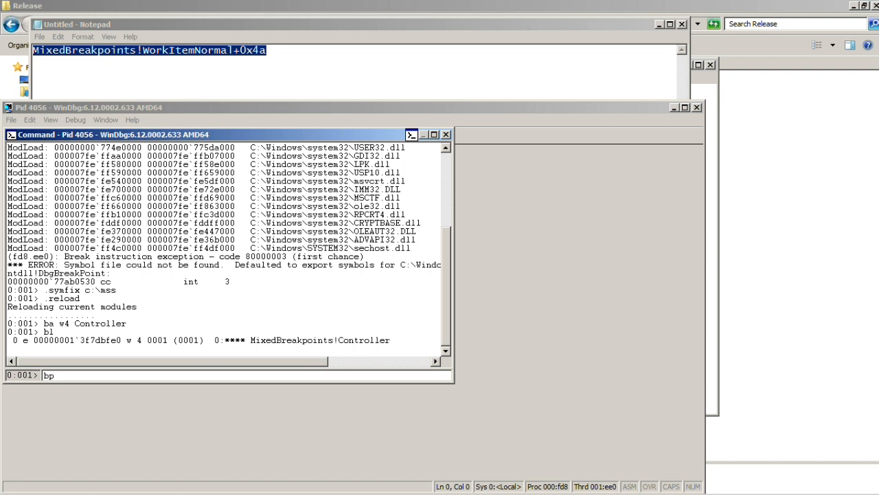
pyautogui.moveTo(199, 369)
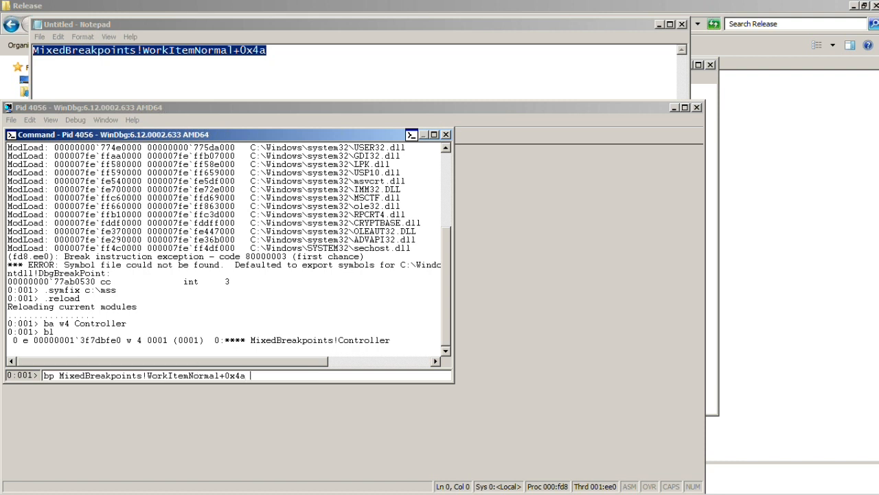
pyautogui.write('"')
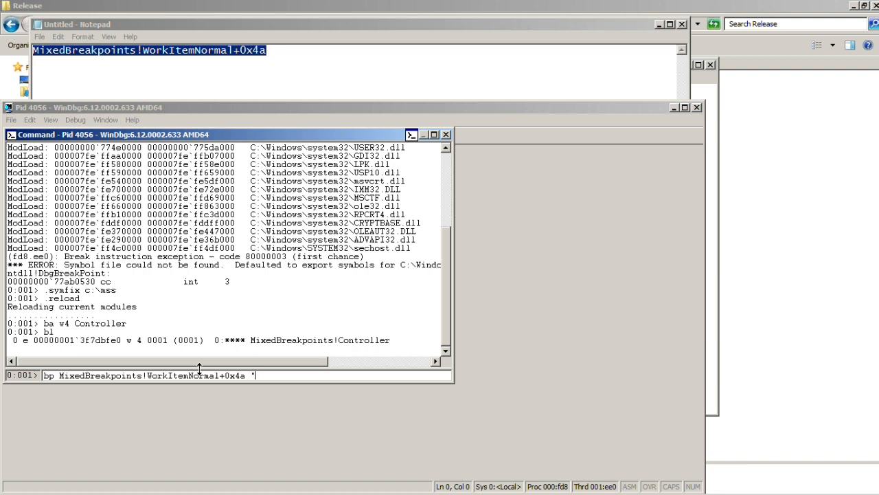
pyautogui.write('bd')
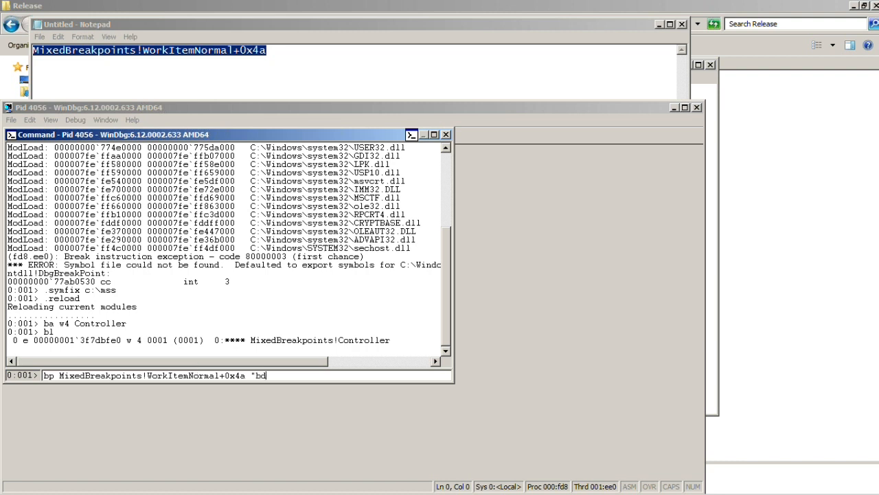
pyautogui.write('0;')
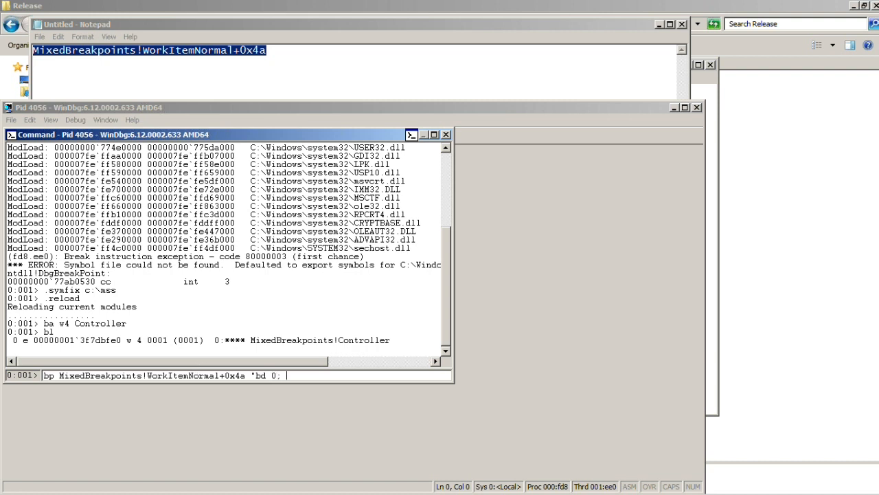
pyautogui.write('t')
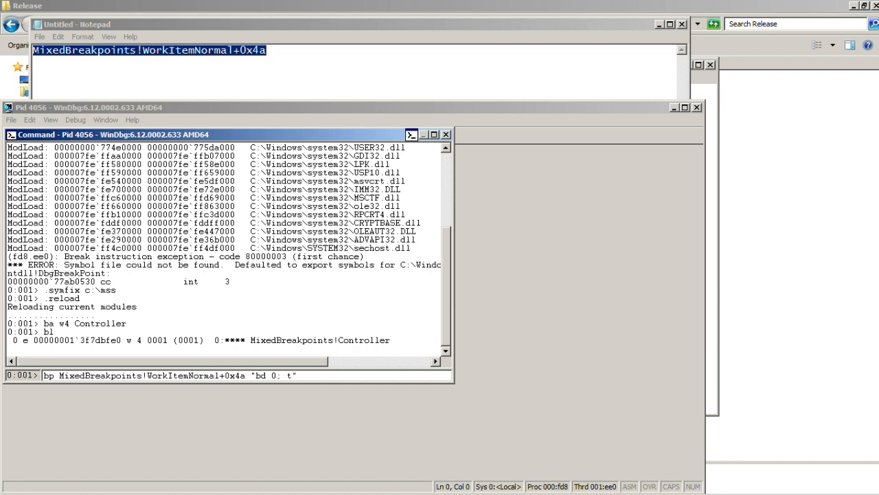
pyautogui.moveTo(199, 369)
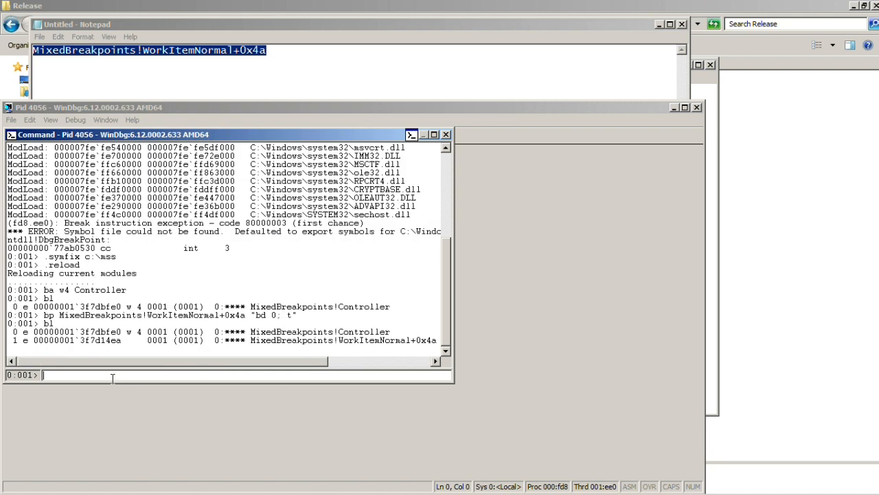
# Add breakpoints at WorkItemNormal+0x4a ("bd 0; t") and 00000001`3f7d14f4 ("be 0; g").
pyautogui.write('bl')
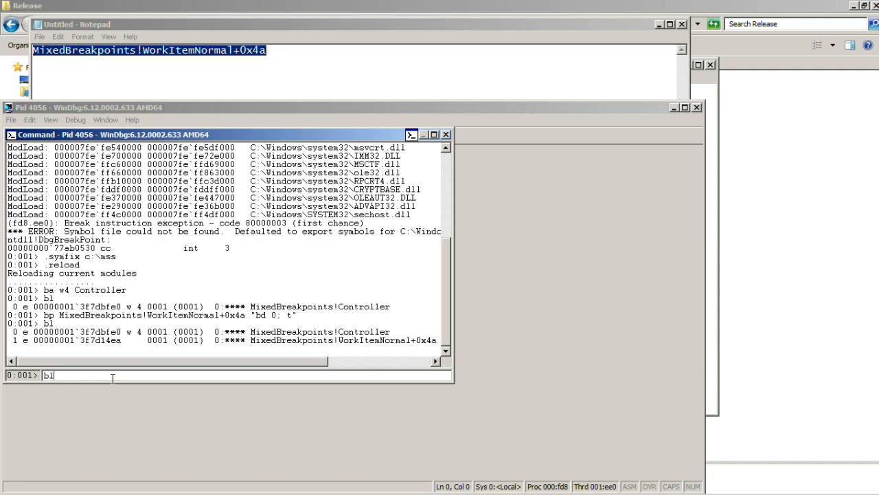
pyautogui.write('bp MixedBreakpoints!WorkItemNormal+0x4a "bd 0; t"')
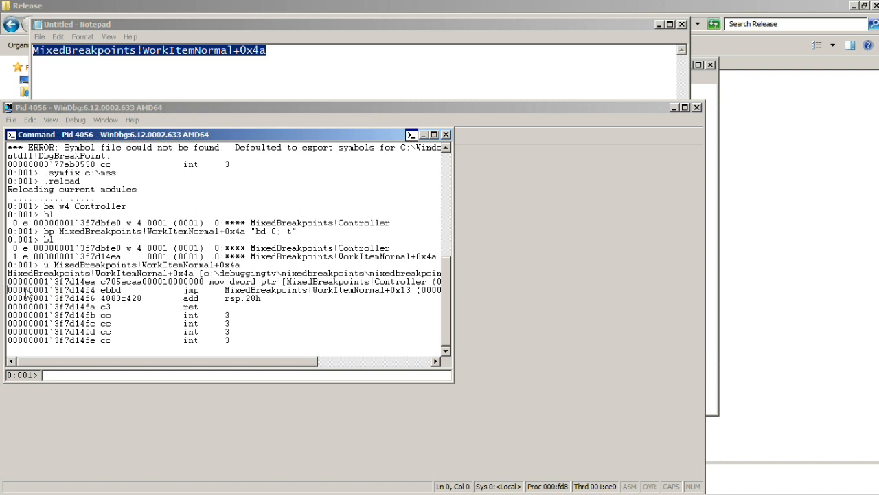
pyautogui.write('00000001`3f7d14f4')
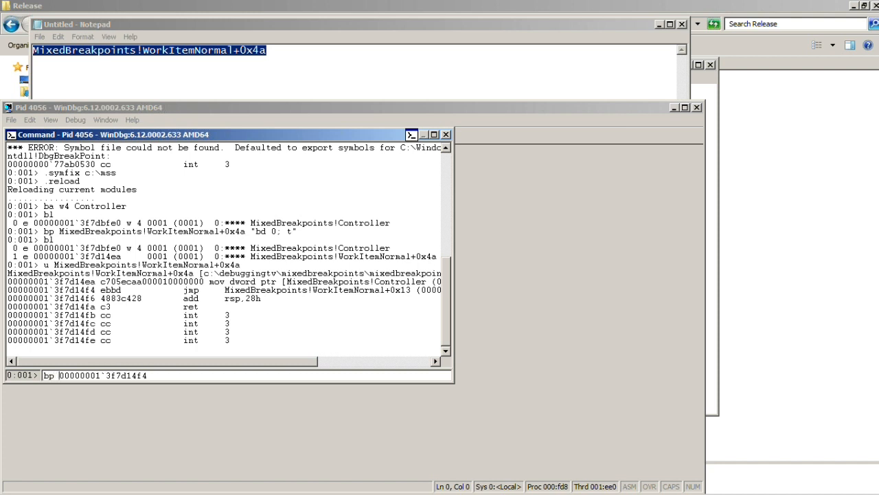
pyautogui.write('"')
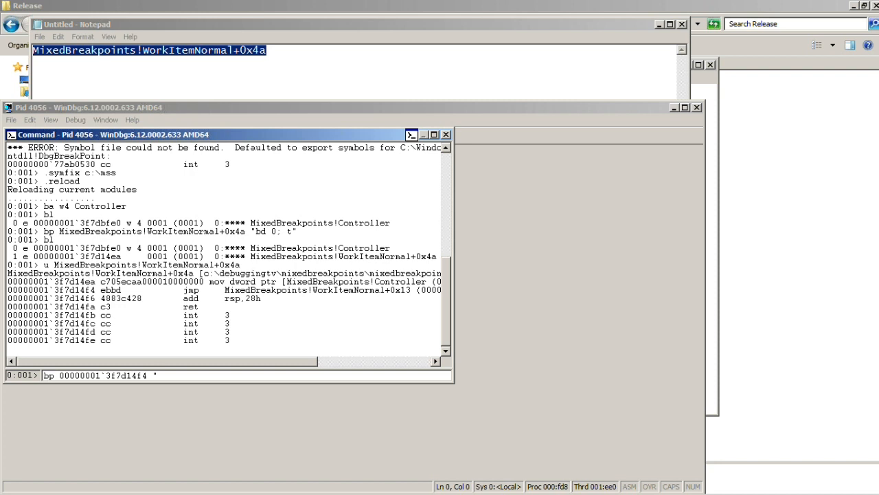
pyautogui.write('be')
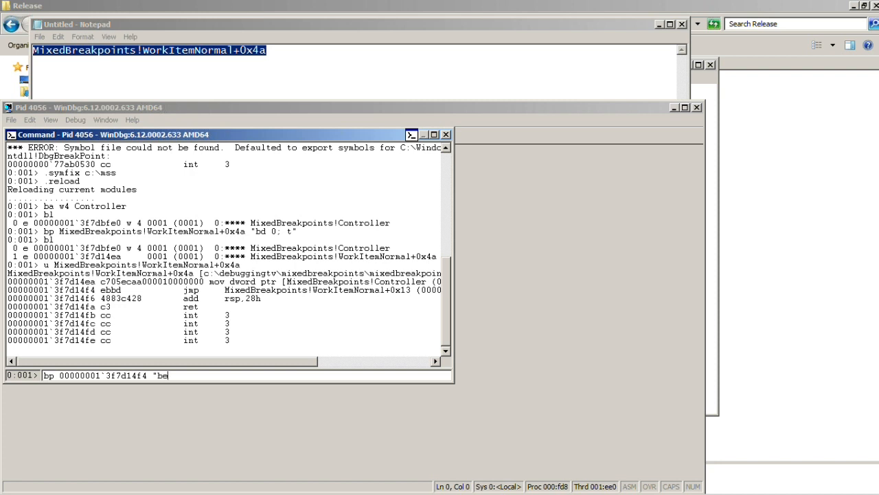
pyautogui.write('0;')
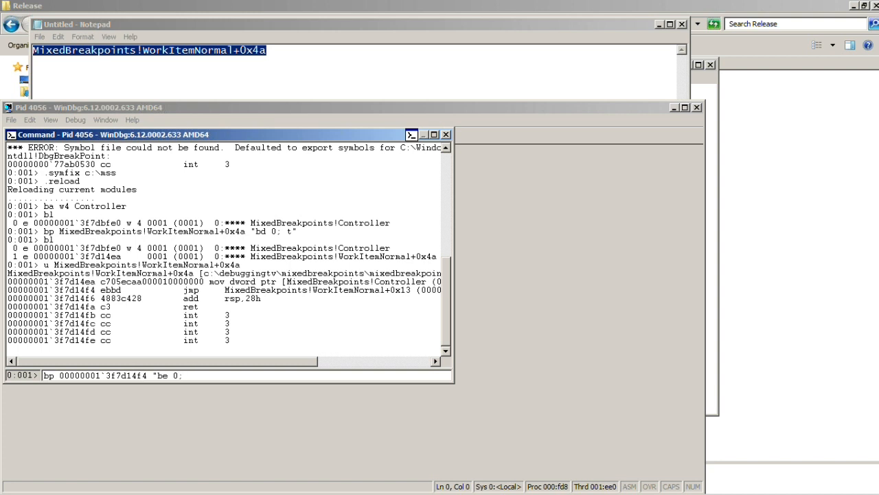
pyautogui.write('g')
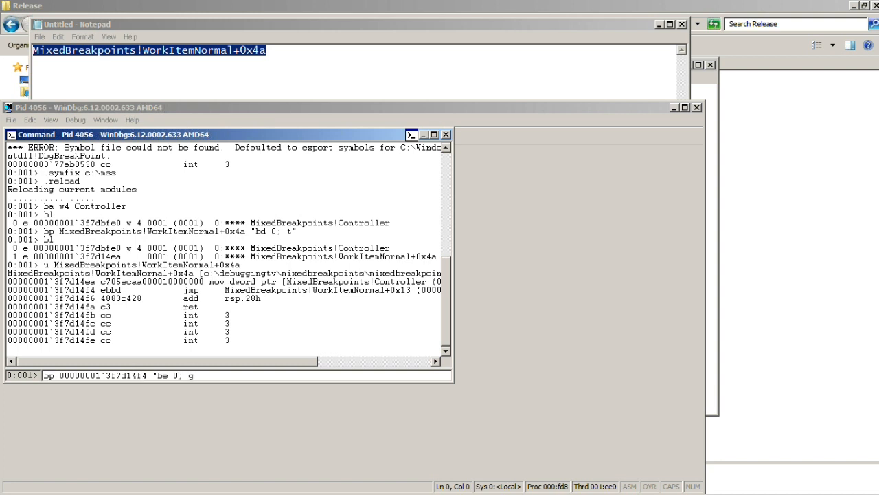
pyautogui.write('"')
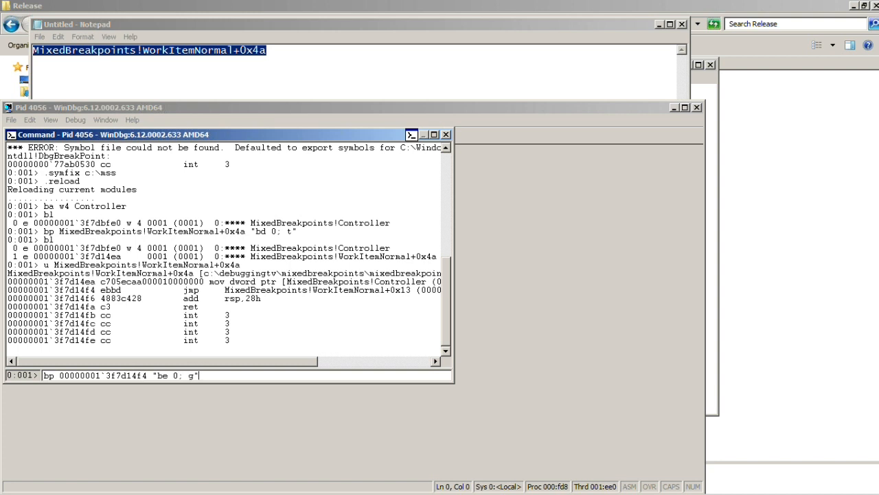
pyautogui.press('Return')
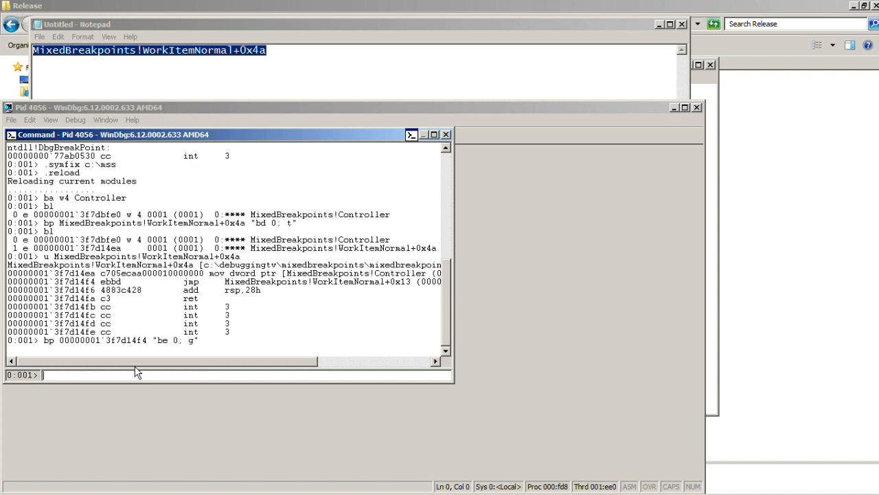
# Type g; g to resume the target twice, without running it yet.
pyautogui.write('g; g')
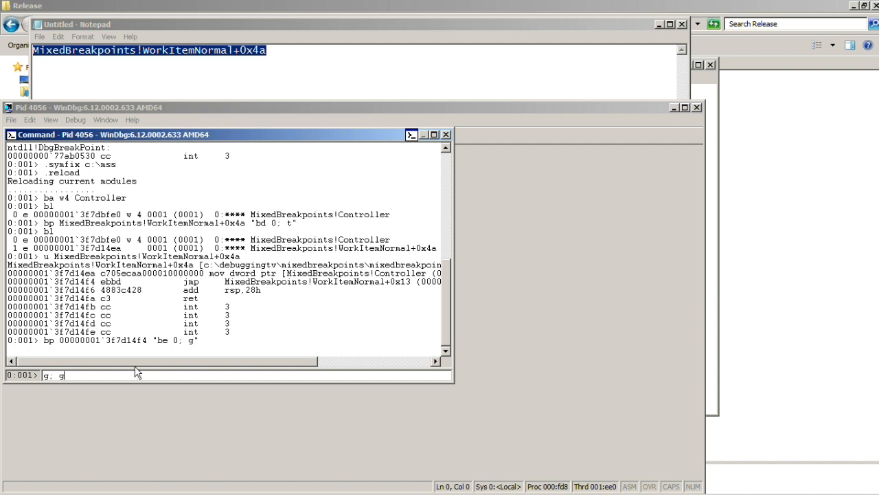
pyautogui.press('alt+Tab')
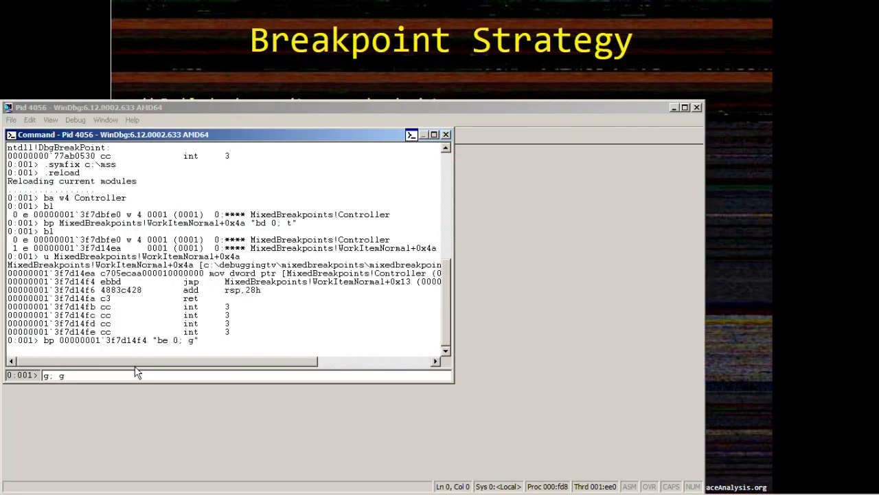
# Run g; g, then choose File > Start in MixedBreakpoints to trigger the Controller write.
pyautogui.press('Return')
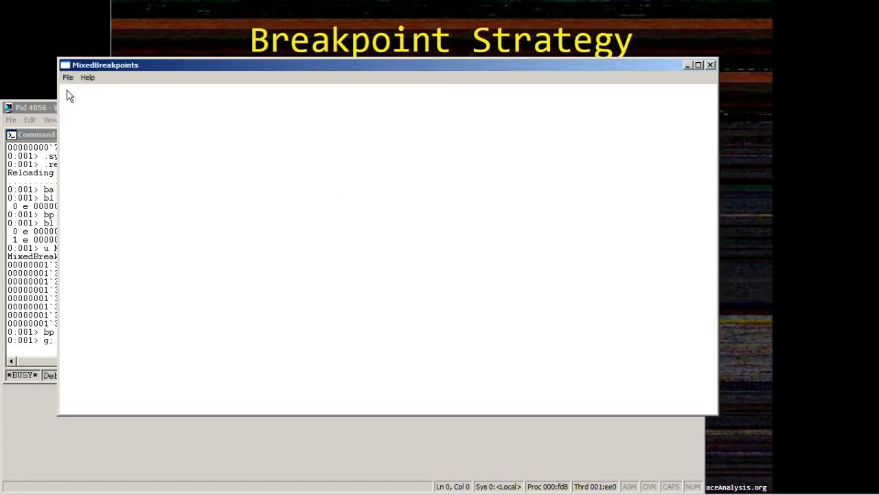
pyautogui.click(68, 77)
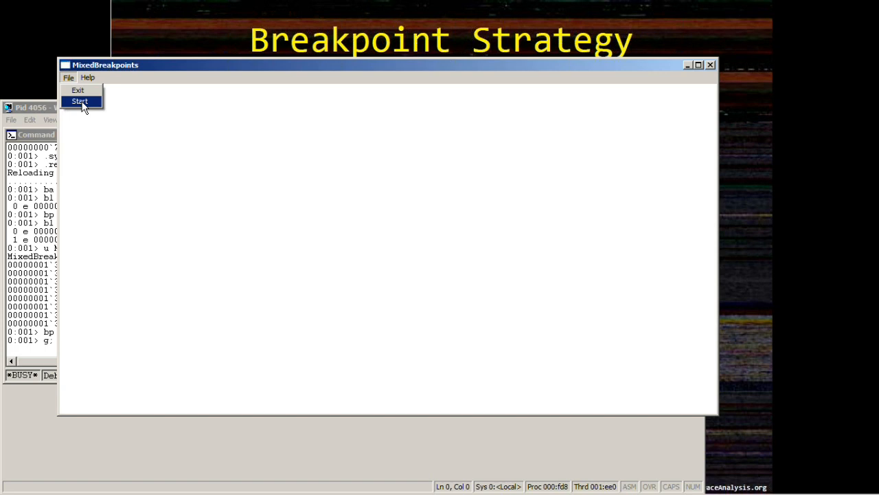
pyautogui.click(80, 101)
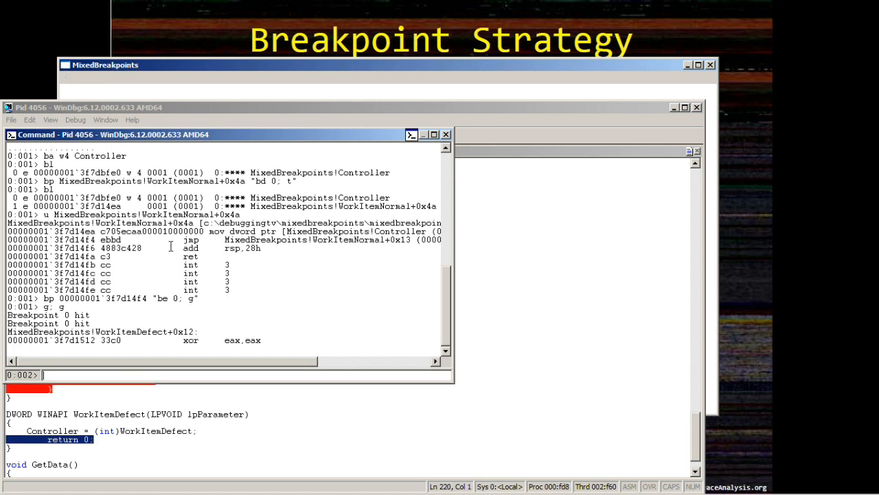
pyautogui.moveTo(88, 313)
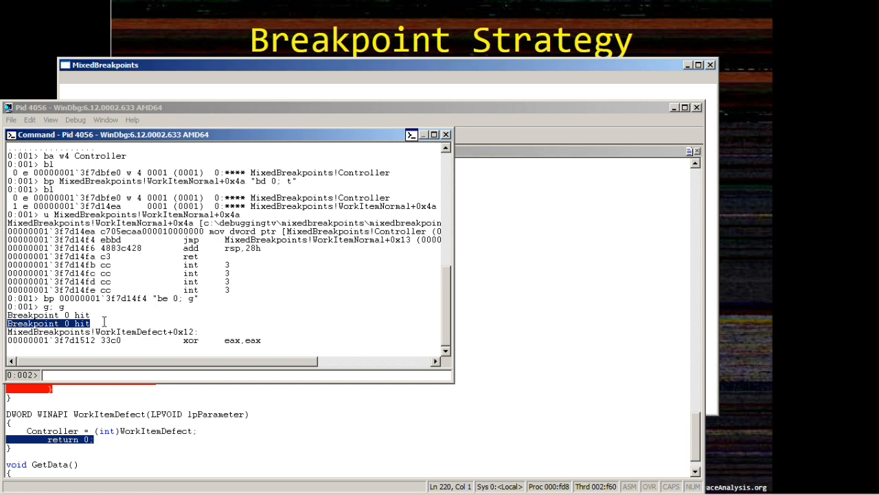
pyautogui.moveTo(161, 327)
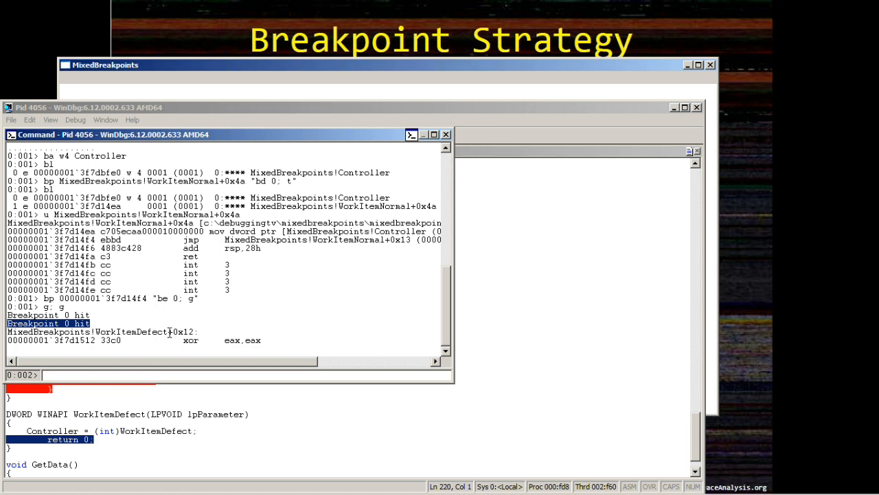
# Mark WorkItemDefect in the output, show the stack with k, then enter ba w4 Controller and t.
pyautogui.doubleClick(135, 331)
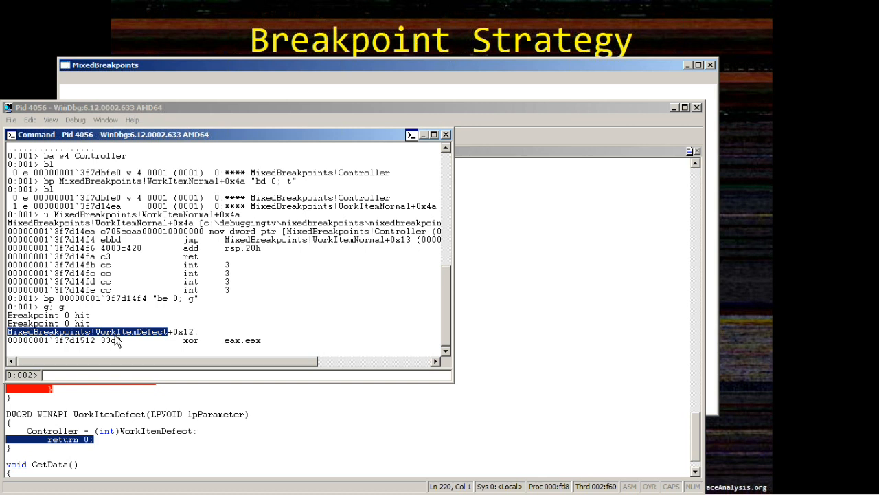
pyautogui.write('k')
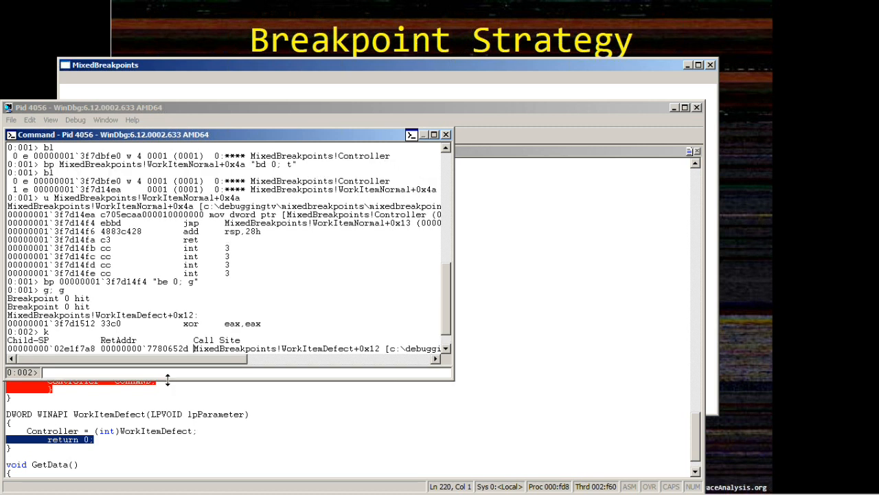
pyautogui.write('ba w4 Controller')
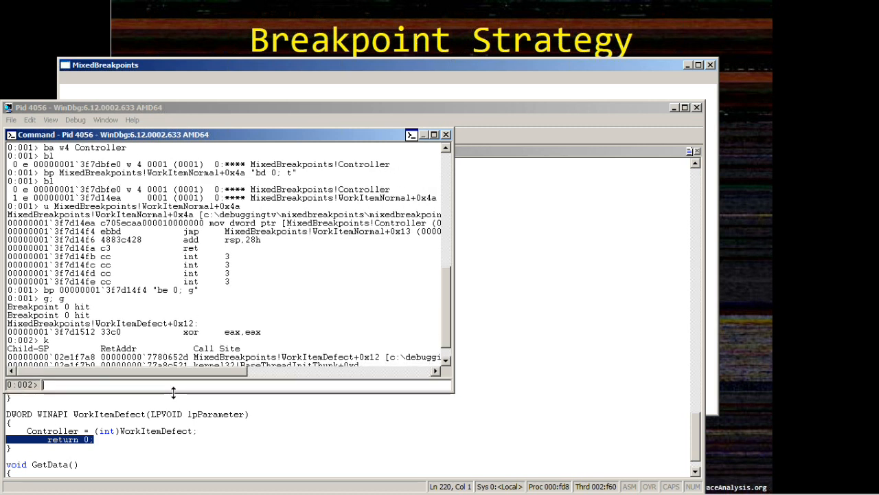
pyautogui.scroll(-3)
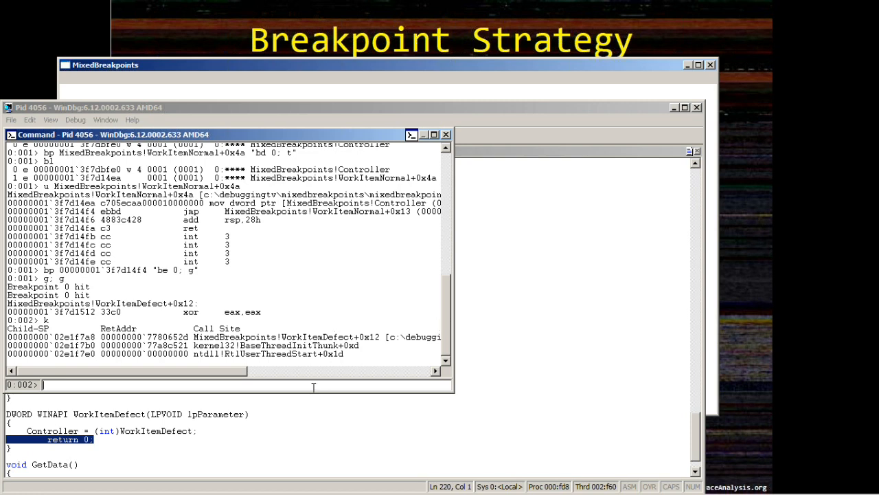
pyautogui.write('t')
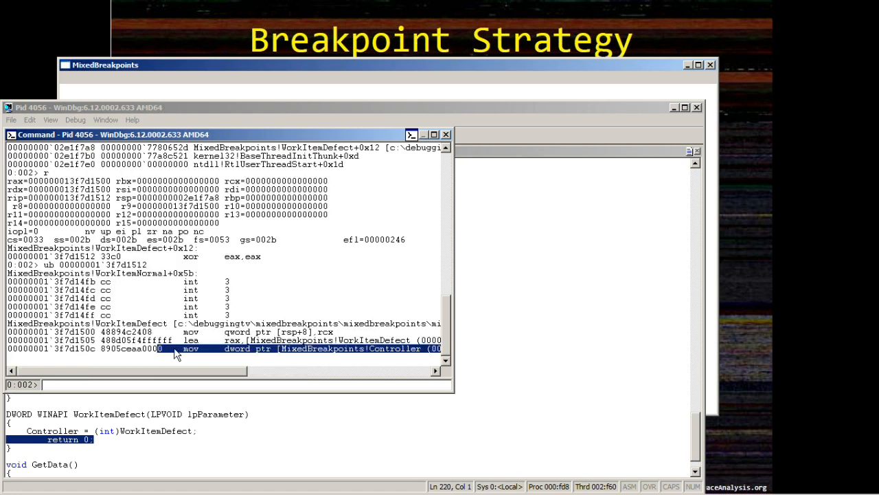
pyautogui.moveTo(215, 384)
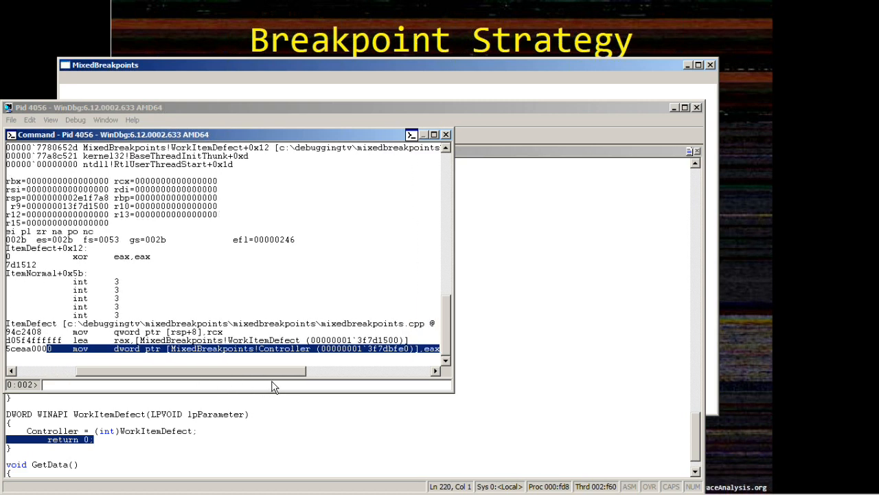
pyautogui.moveTo(291, 365)
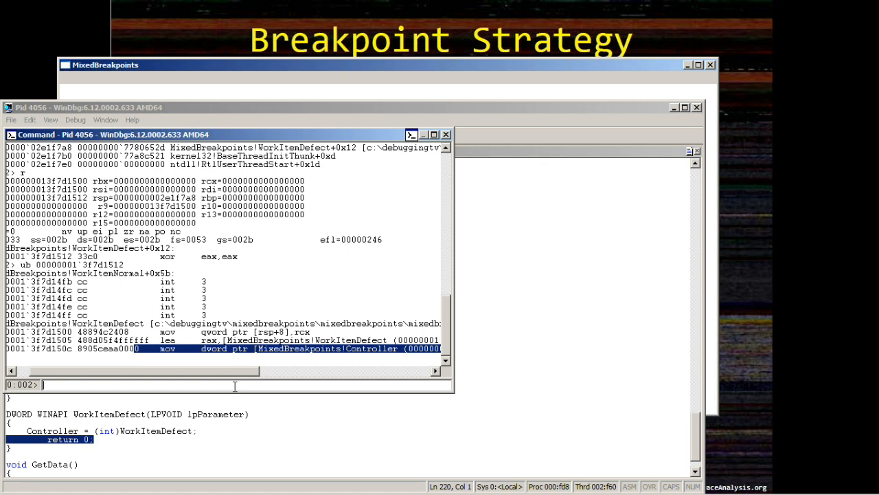
pyautogui.moveTo(157, 271)
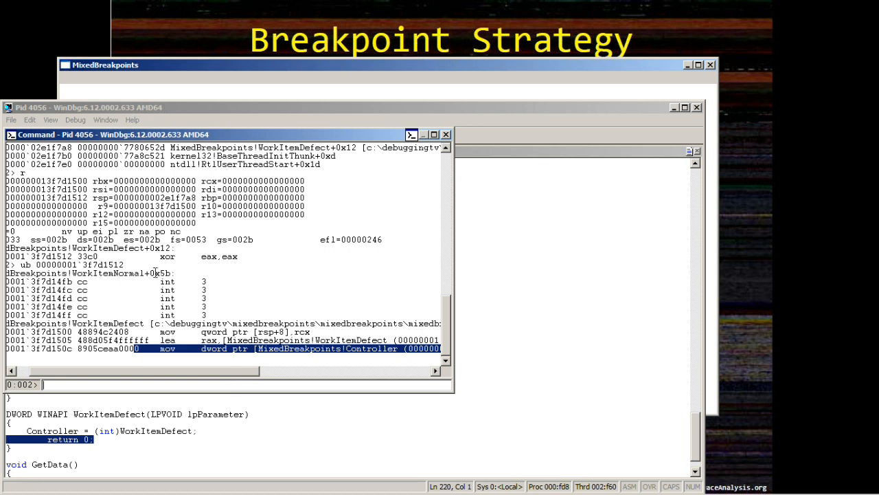
# Write the command window text to the new file c:\DebuggingTV\09-2.TXT, confirming its creation.
pyautogui.click(30, 120)
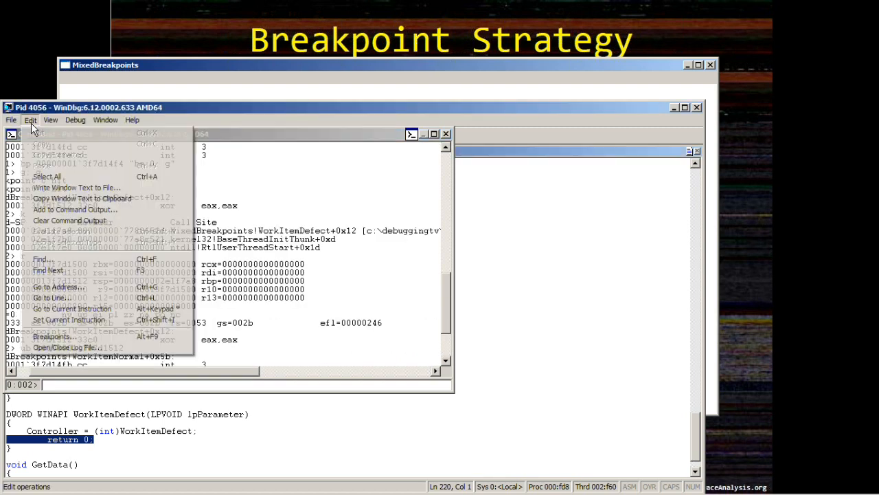
pyautogui.click(77, 187)
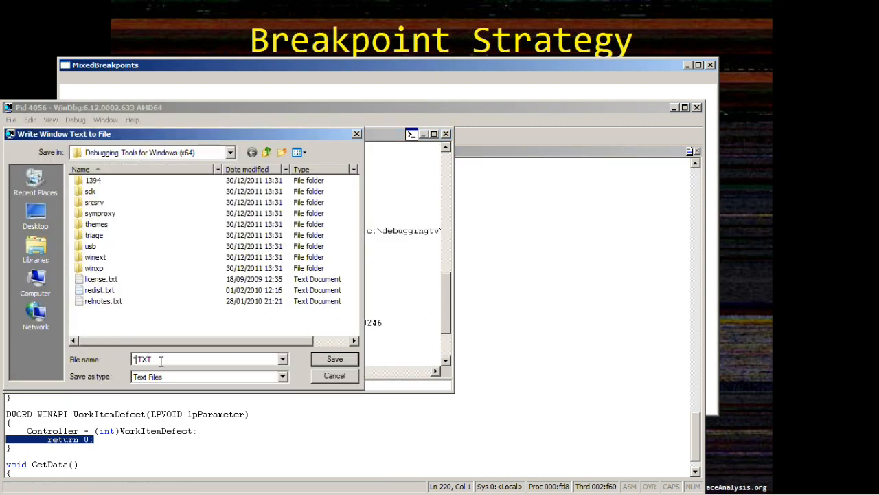
pyautogui.write('c')
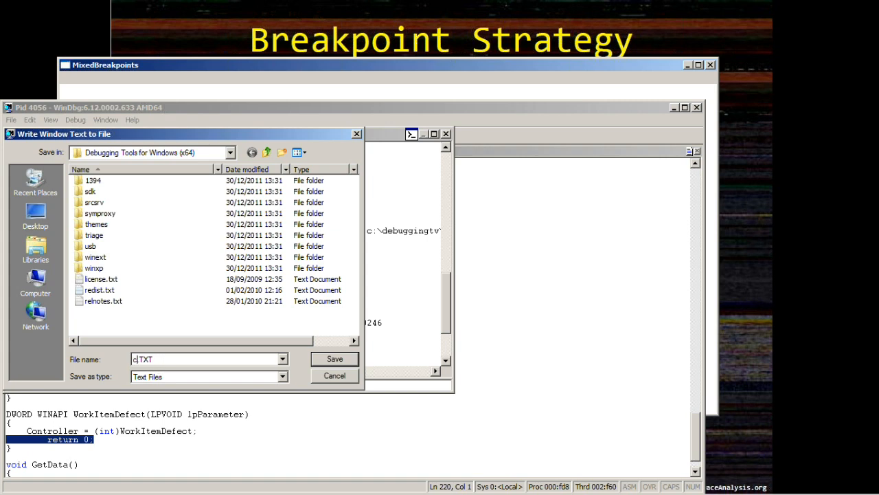
pyautogui.write(':\\DebuggingTV\\')
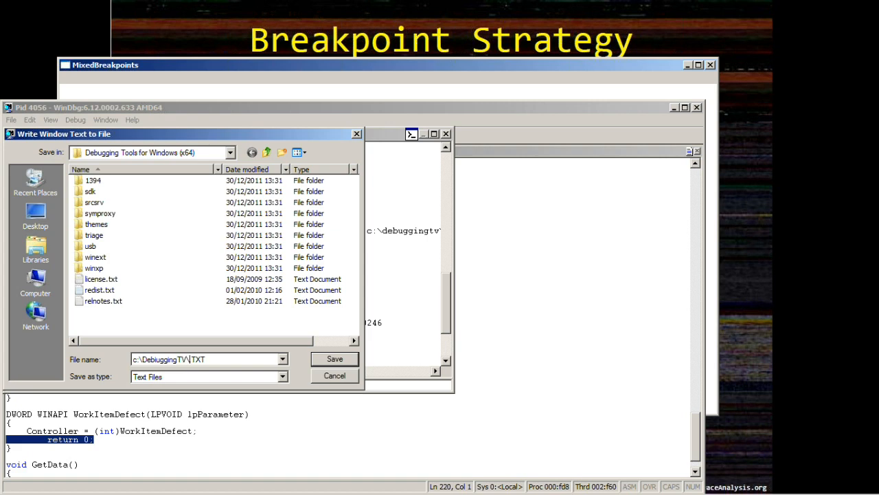
pyautogui.write('09-')
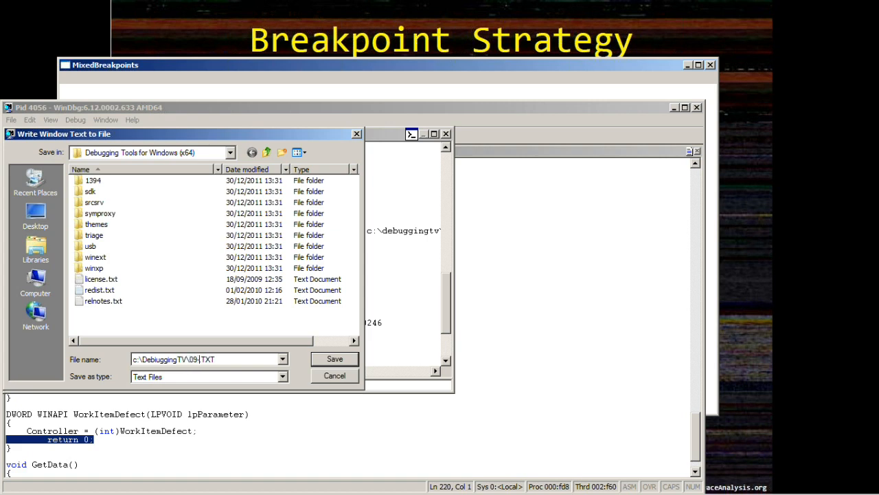
pyautogui.click(334, 358)
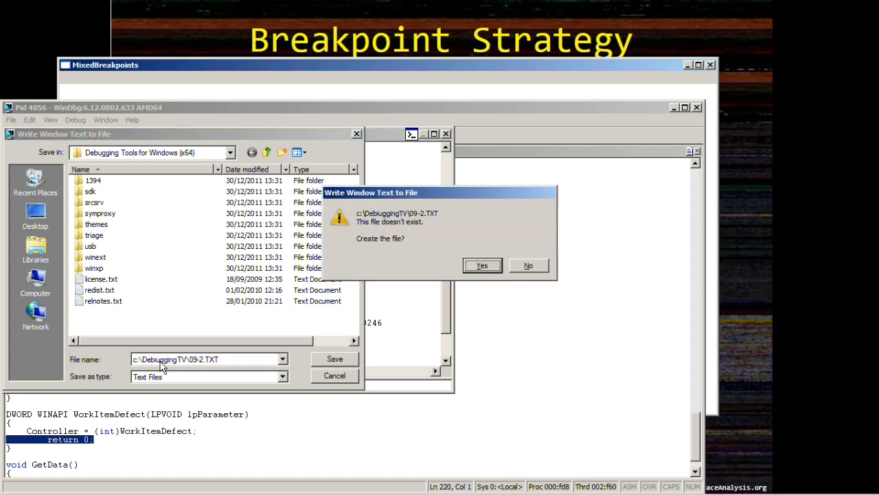
pyautogui.click(481, 265)
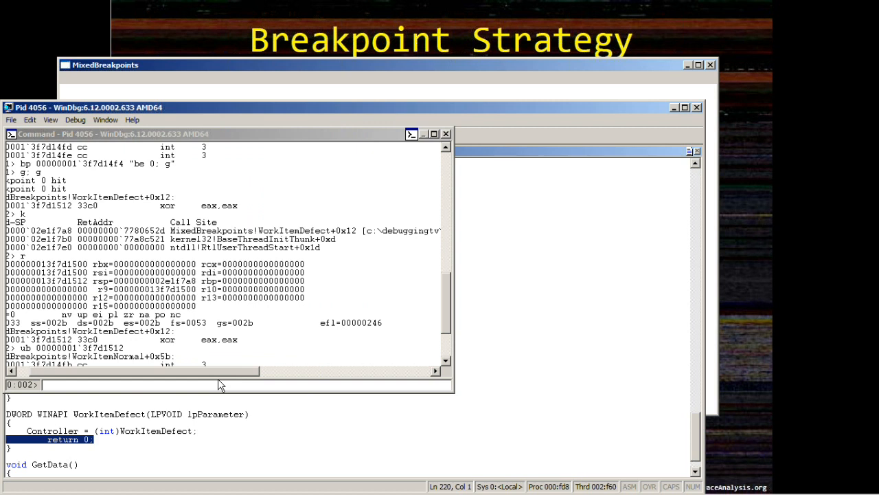
pyautogui.press('alt+Tab')
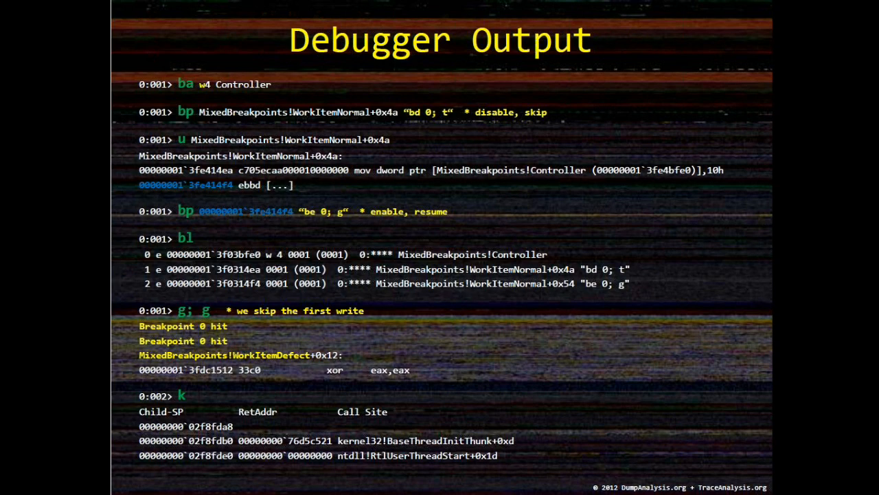
# Advance from the Debugger Output slide to the training schedule slide.
pyautogui.press('Right')
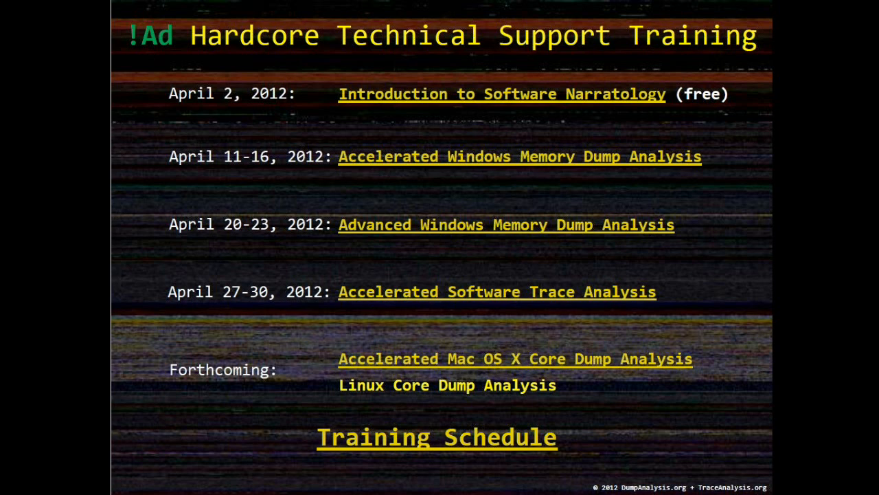